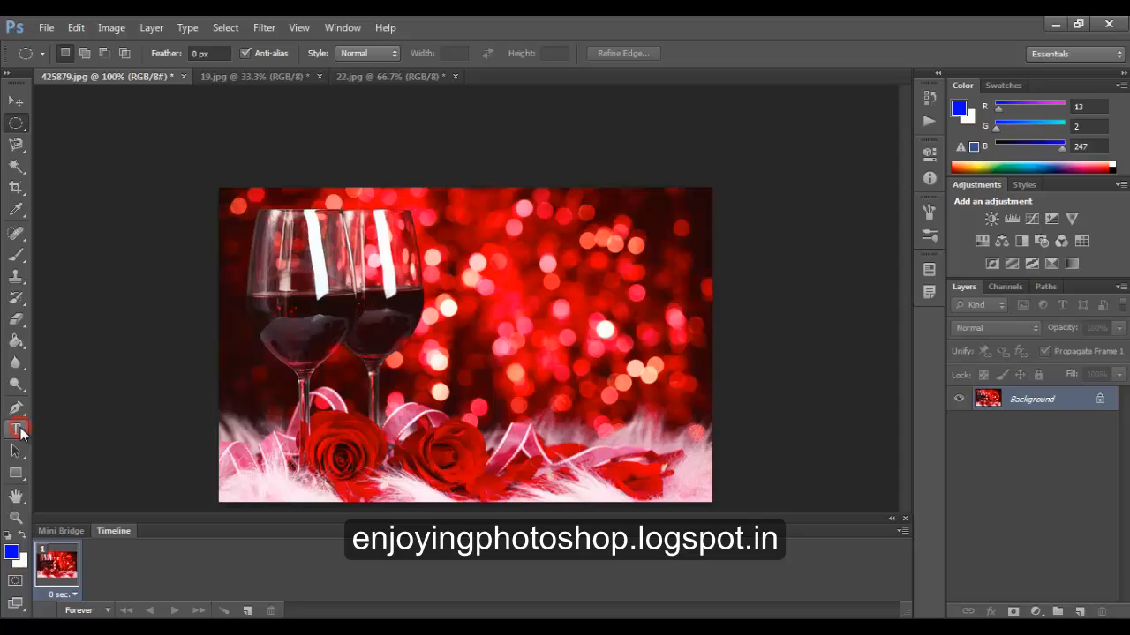
# Type 'HAPPY VALENTINS DAY DEAR' on three lines right of the wine glasses and commit.
pyautogui.click(15, 428)
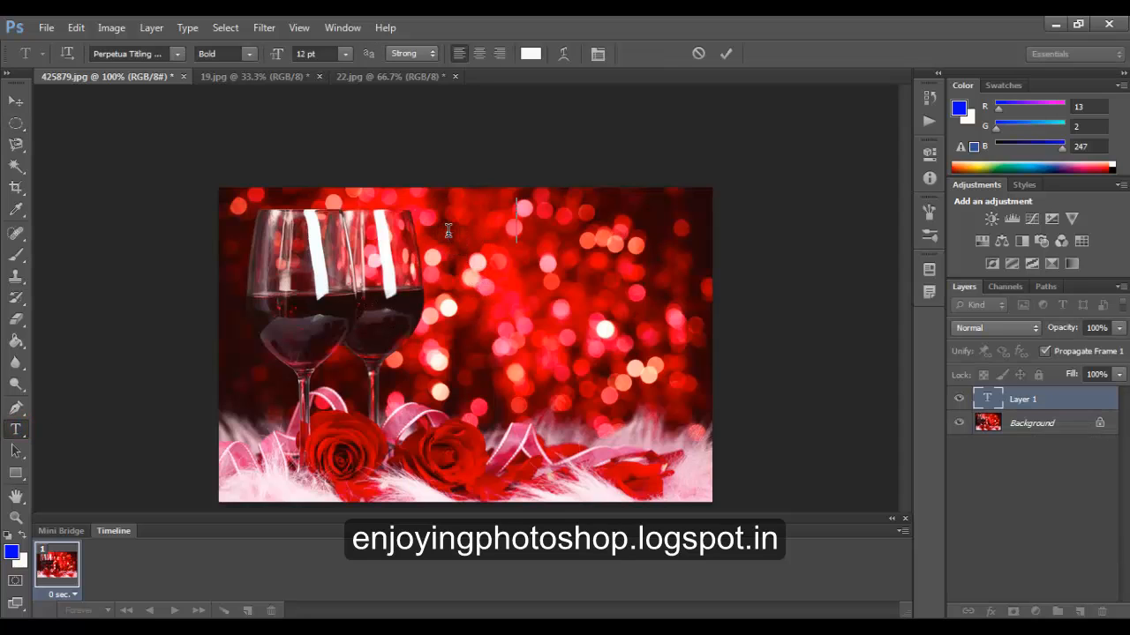
pyautogui.write('HAPPY')
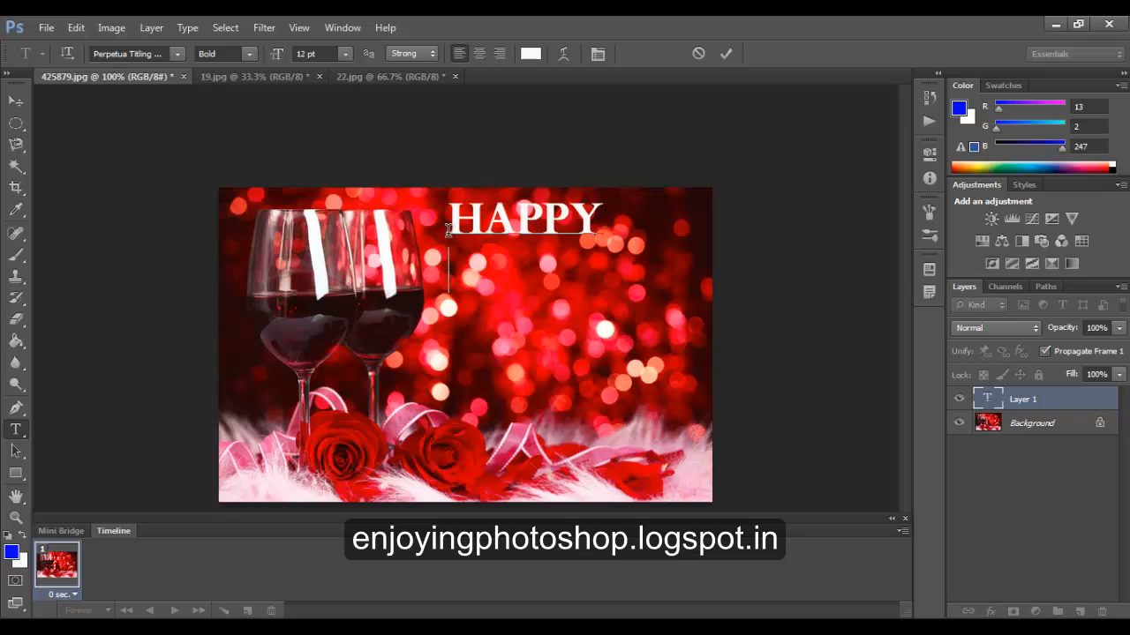
pyautogui.write('VALENTINS')
pyautogui.write('D')
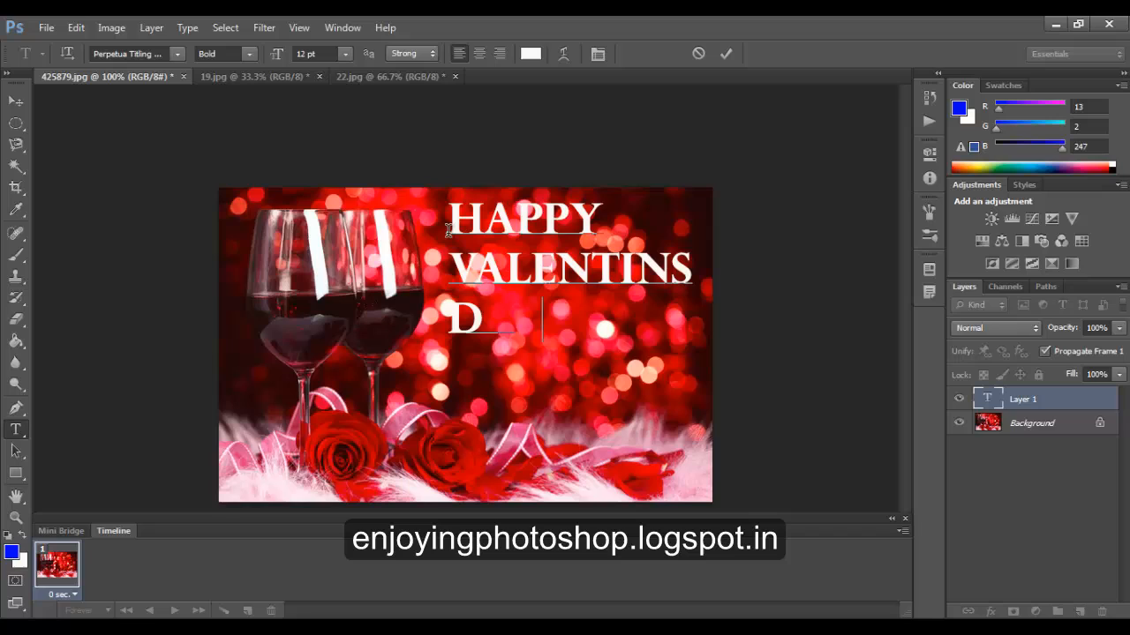
pyautogui.write('AY DEAR')
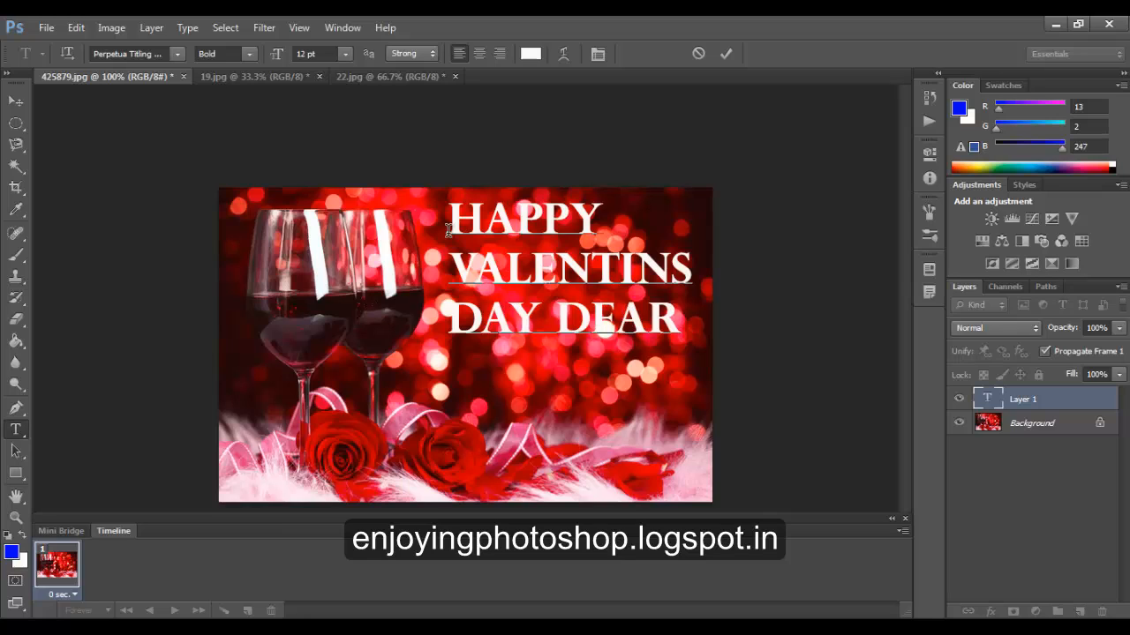
pyautogui.click(725, 54)
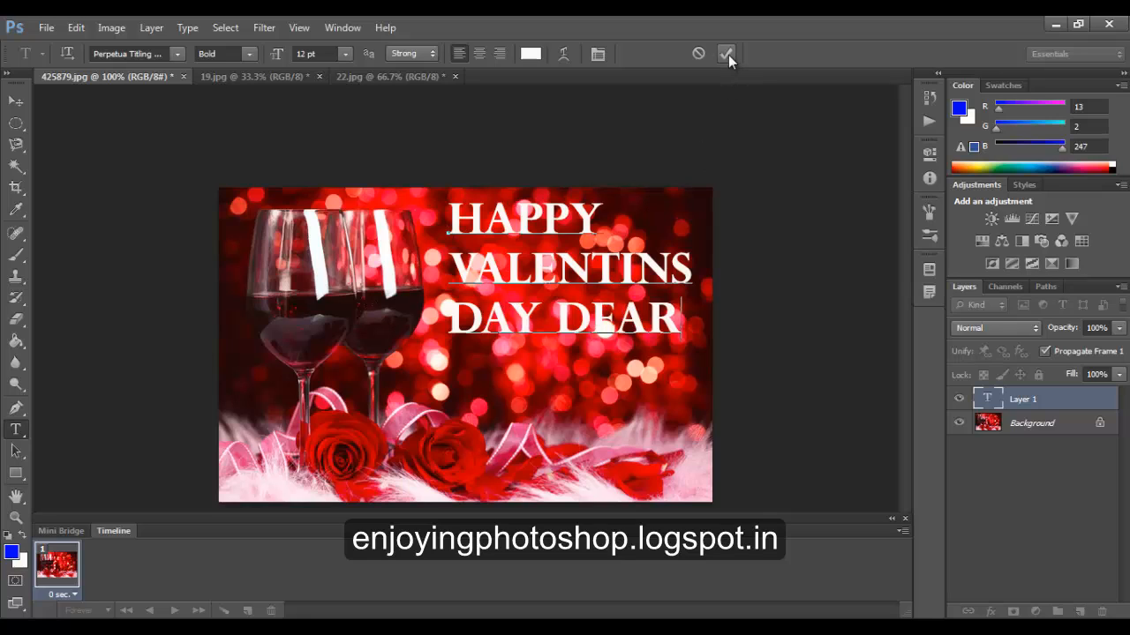
# Free Transform the greeting text, stretching it taller downward and slightly wider toward the glasses.
pyautogui.click(726, 54)
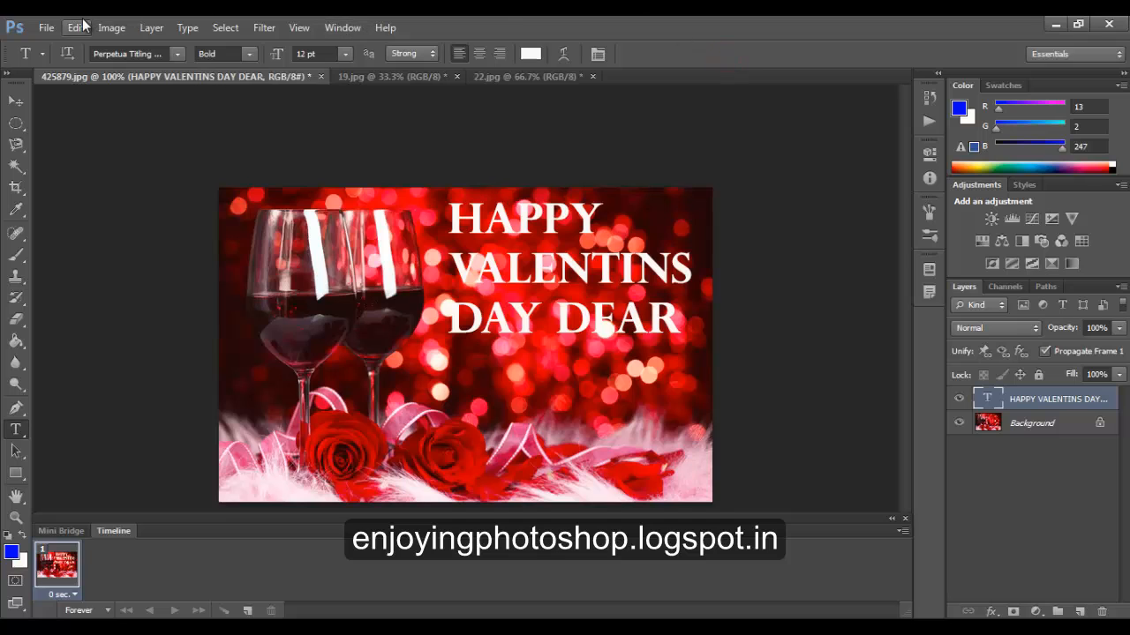
pyautogui.click(75, 28)
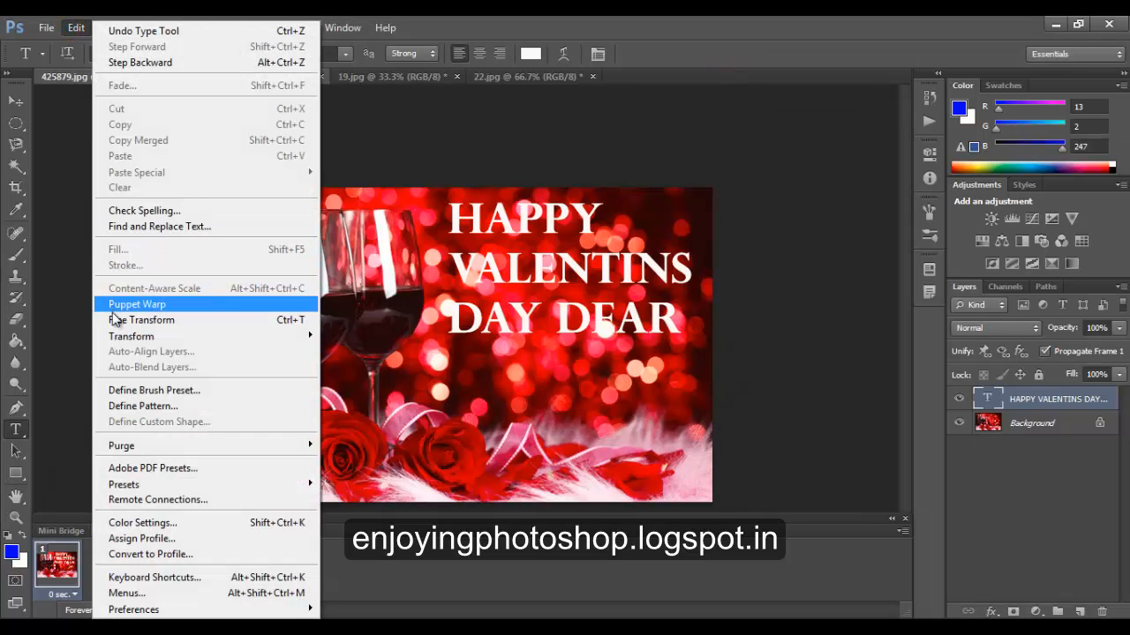
pyautogui.click(141, 320)
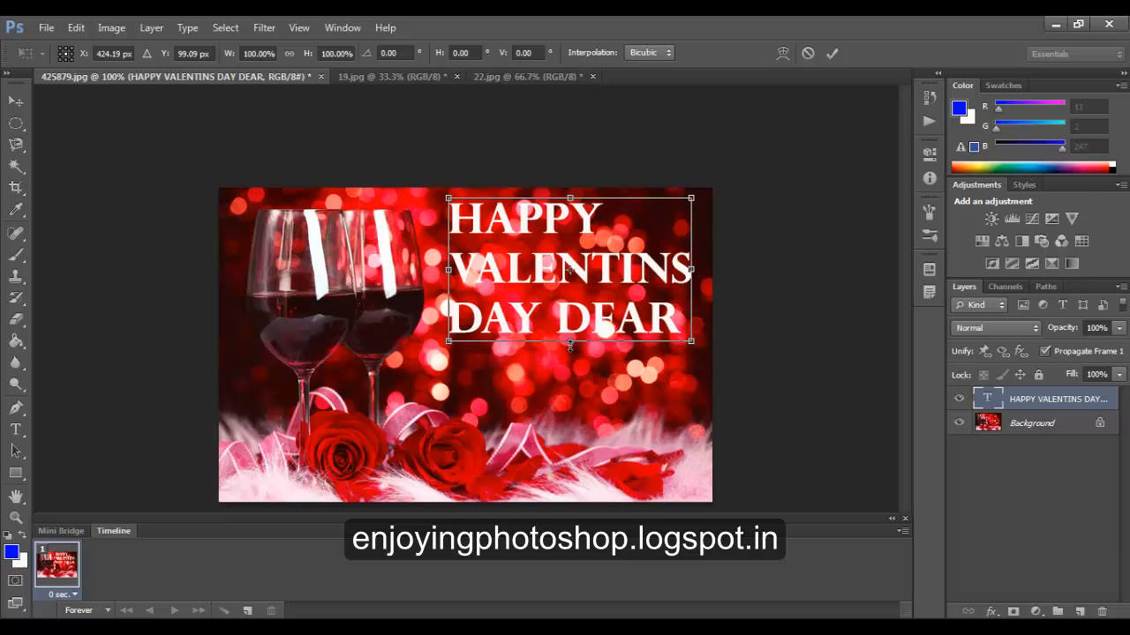
pyautogui.moveTo(569, 341); pyautogui.dragTo(569, 391)
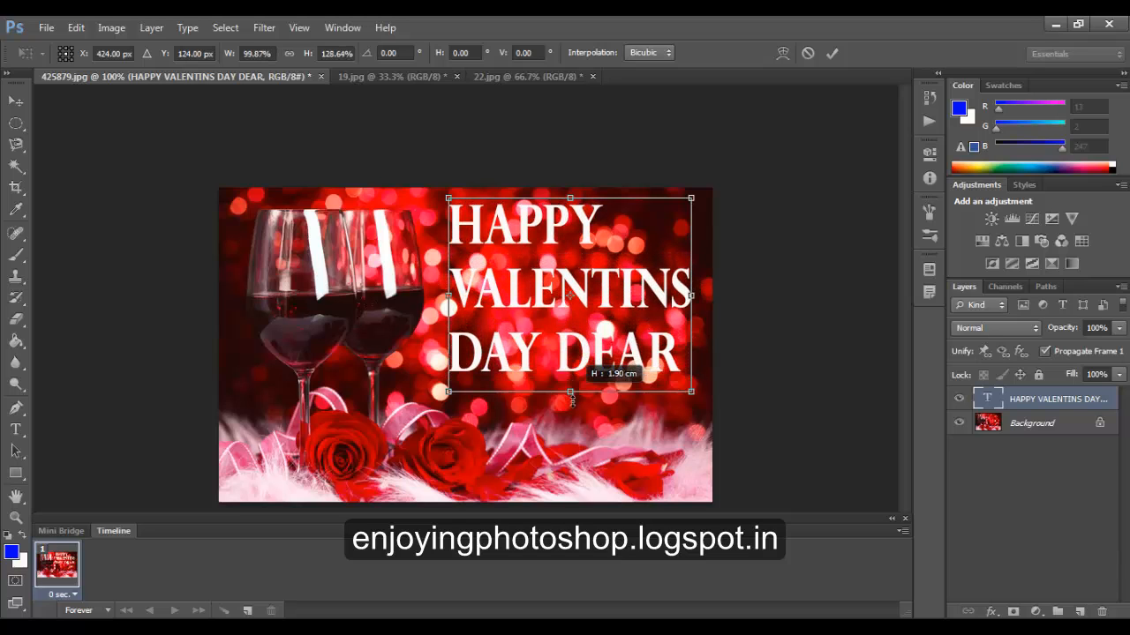
pyautogui.moveTo(569, 390); pyautogui.dragTo(569, 413)
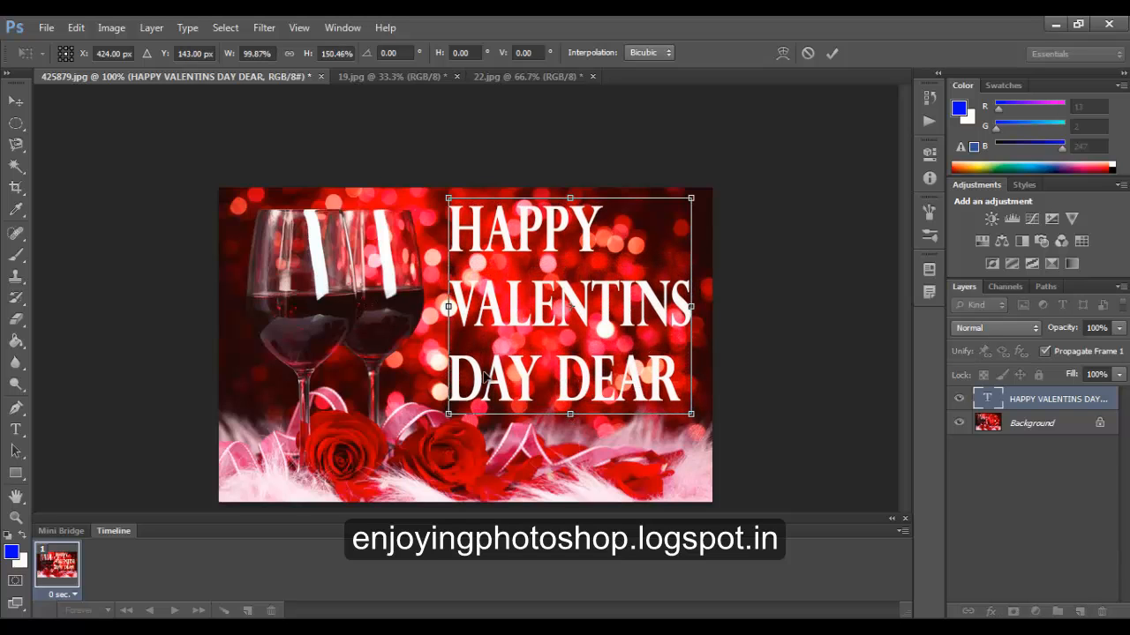
pyautogui.moveTo(449, 307); pyautogui.dragTo(442, 307)
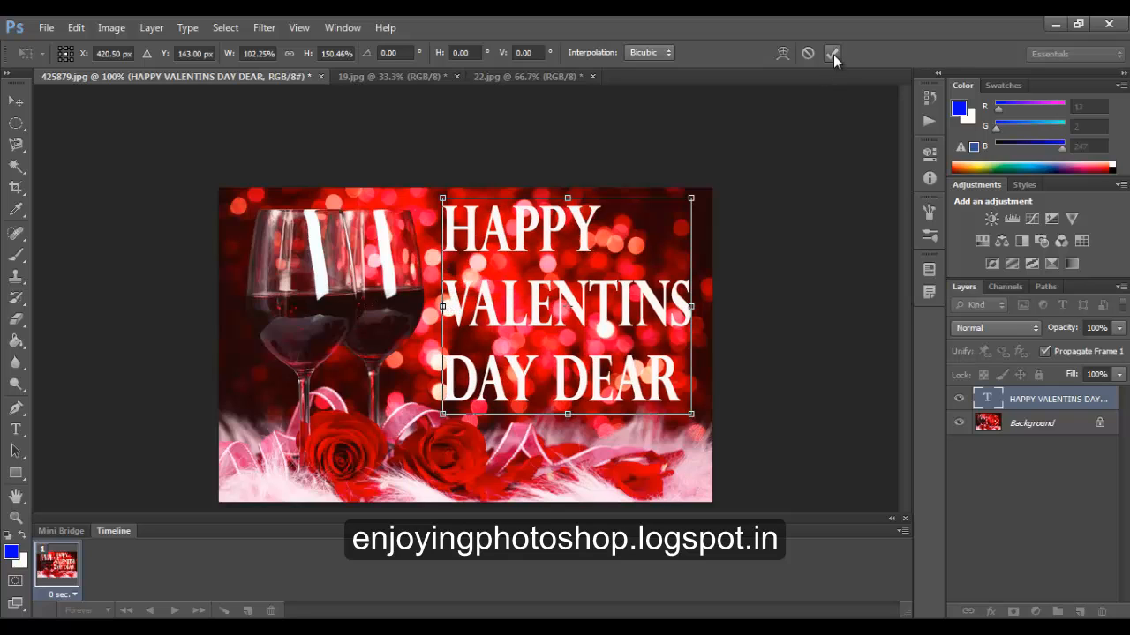
pyautogui.click(830, 53)
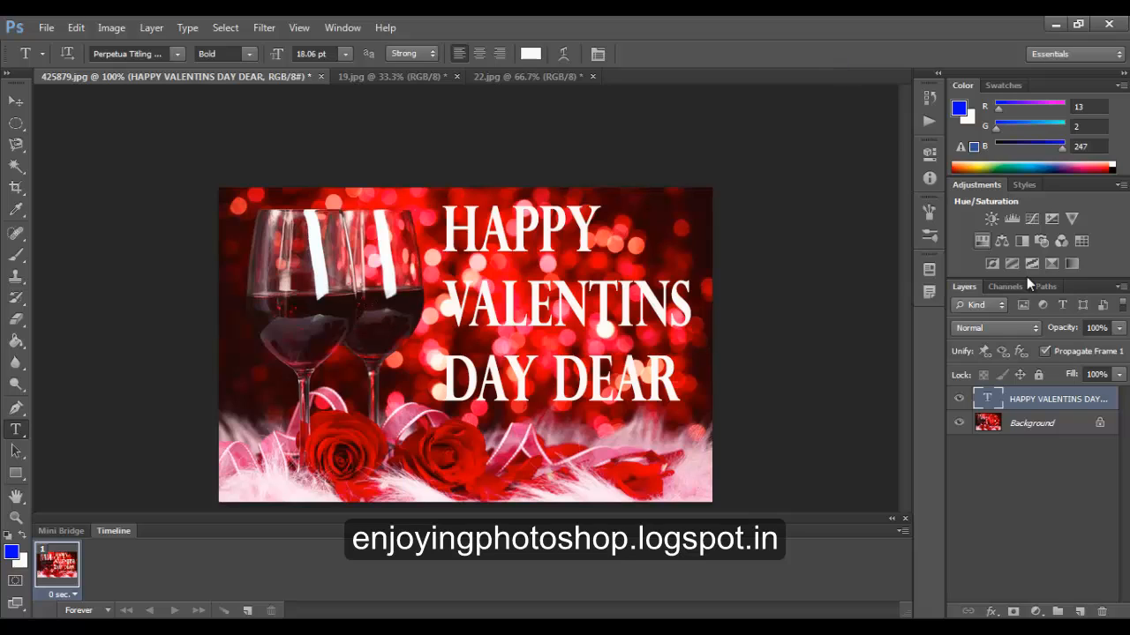
# Set the greeting text layer's Fill to 0% in the Layers panel.
pyautogui.doubleClick(1056, 398)
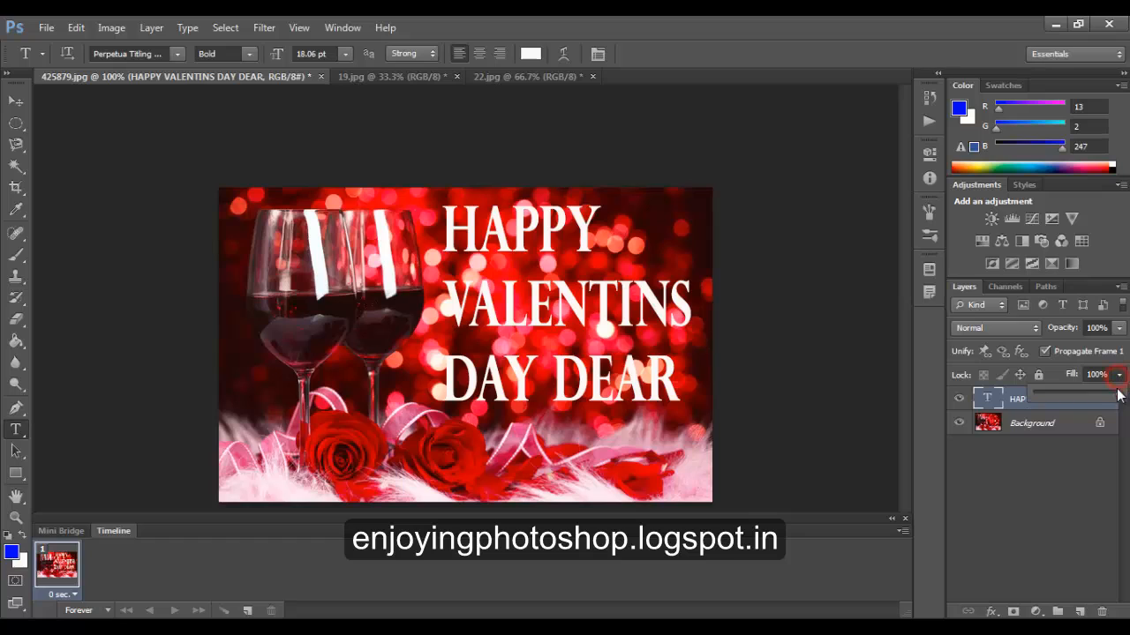
pyautogui.click(1119, 375)
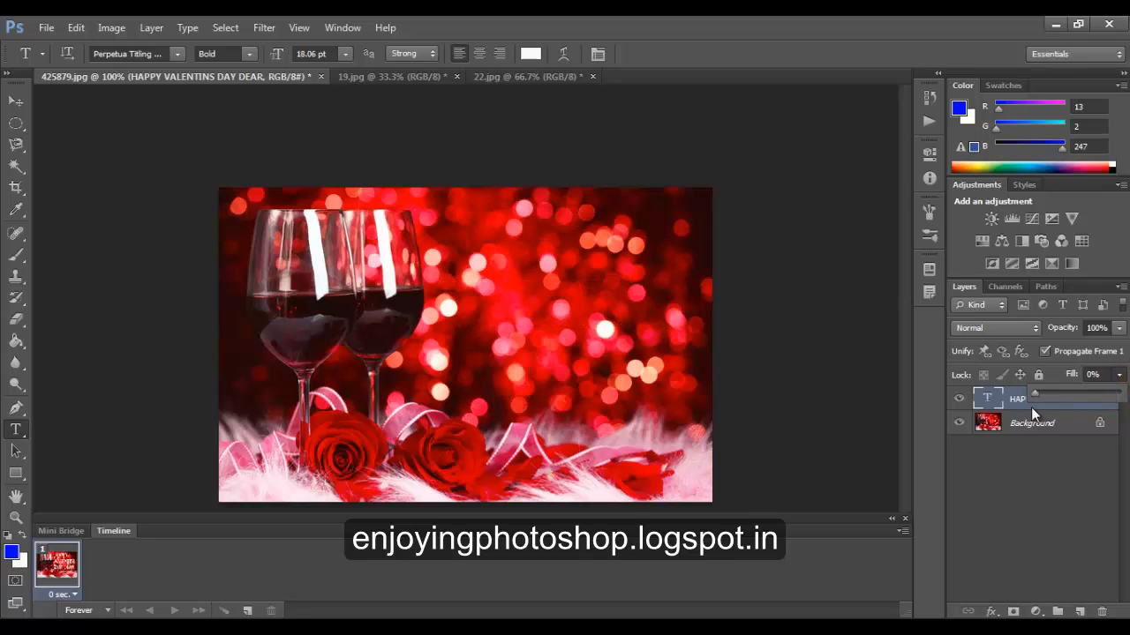
pyautogui.moveTo(1012, 408)
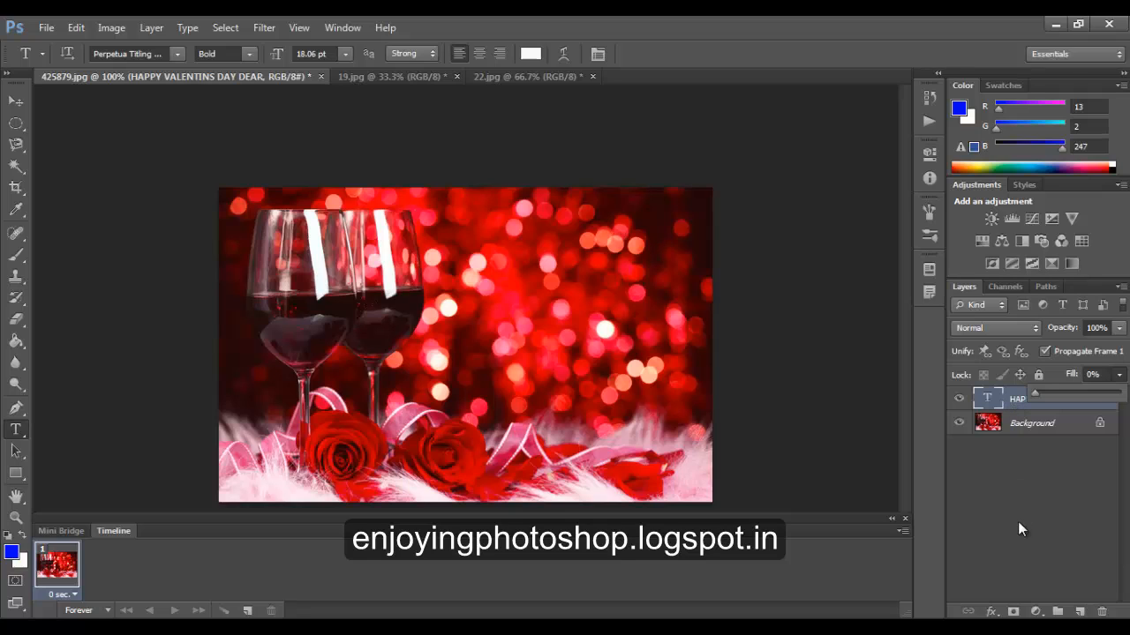
pyautogui.click(995, 611)
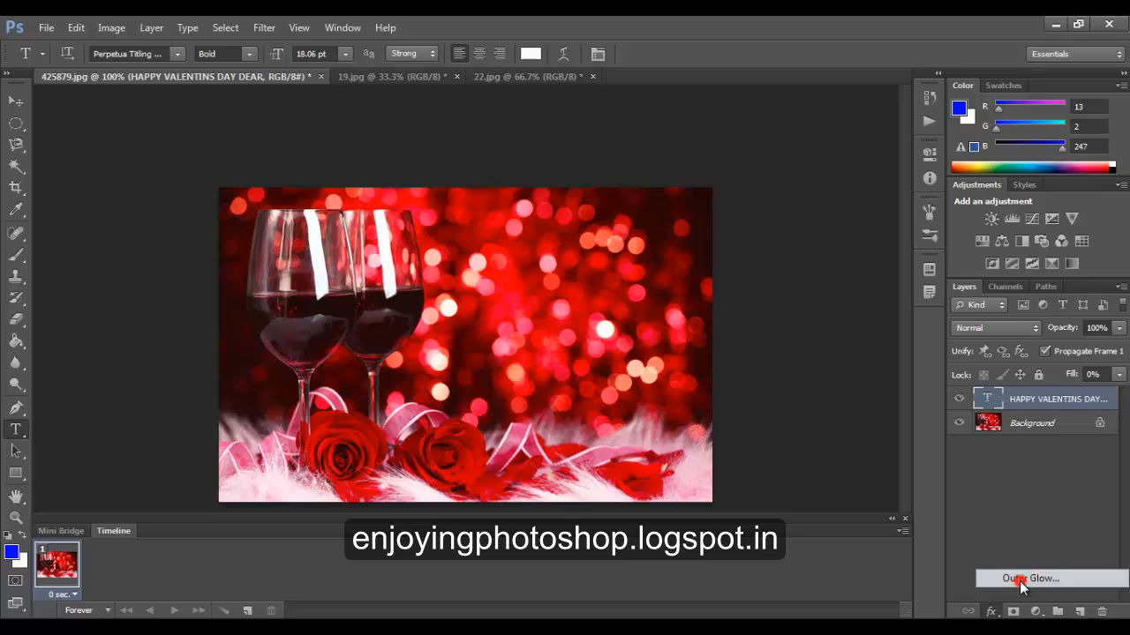
# Add an Outer Glow with pale pink sampled from the photo, 60% opacity, 10 px size.
pyautogui.click(1029, 578)
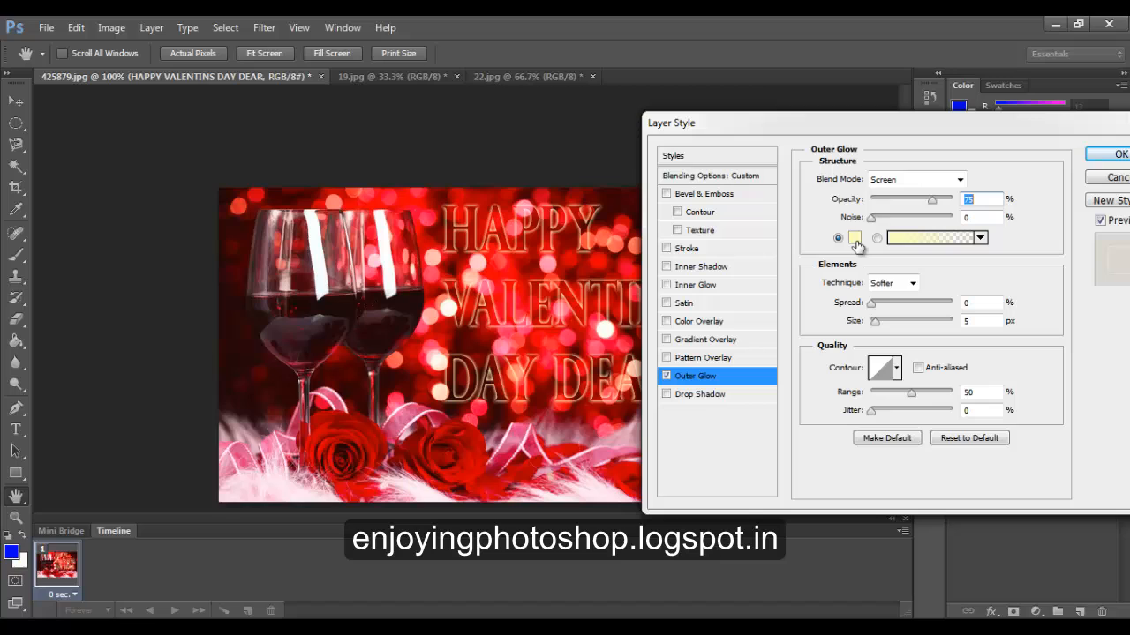
pyautogui.moveTo(855, 239)
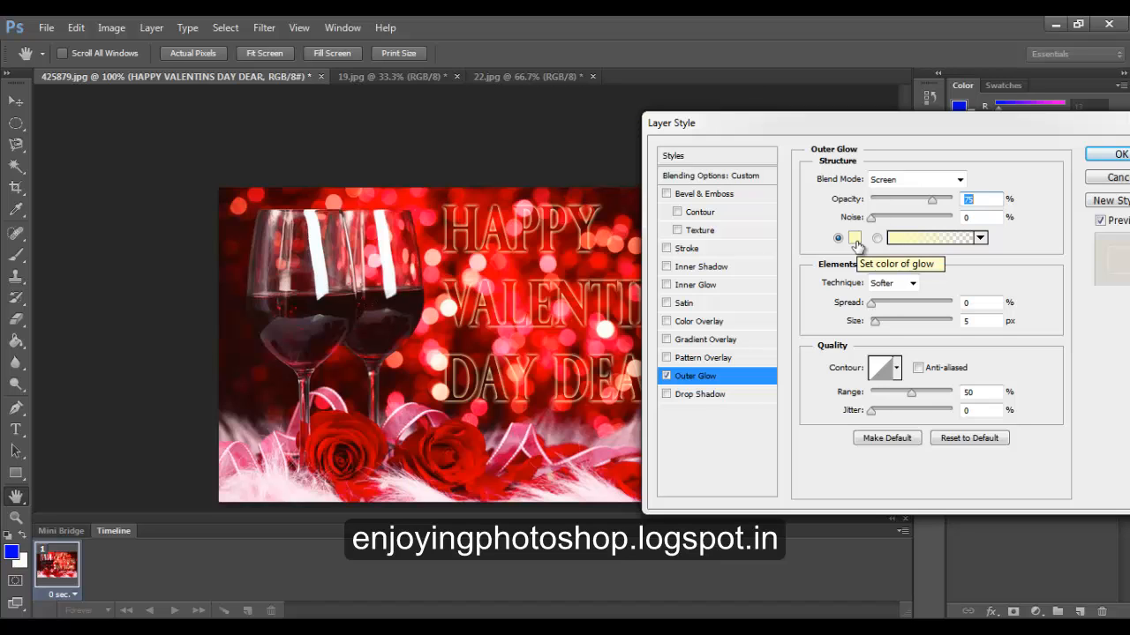
pyautogui.click(854, 238)
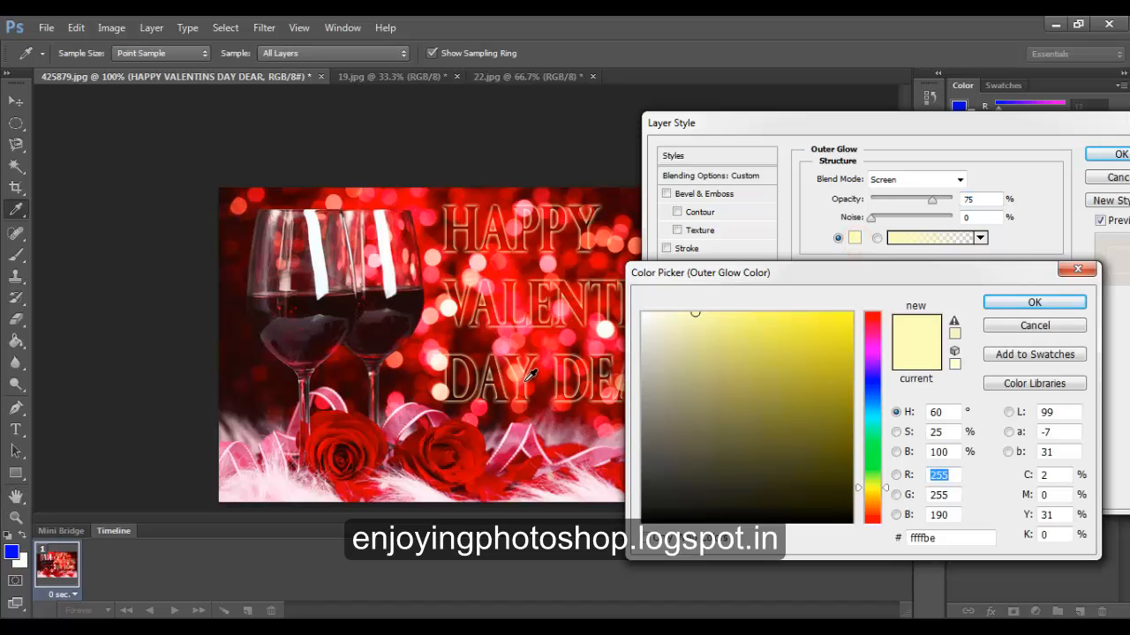
pyautogui.moveTo(252, 476)
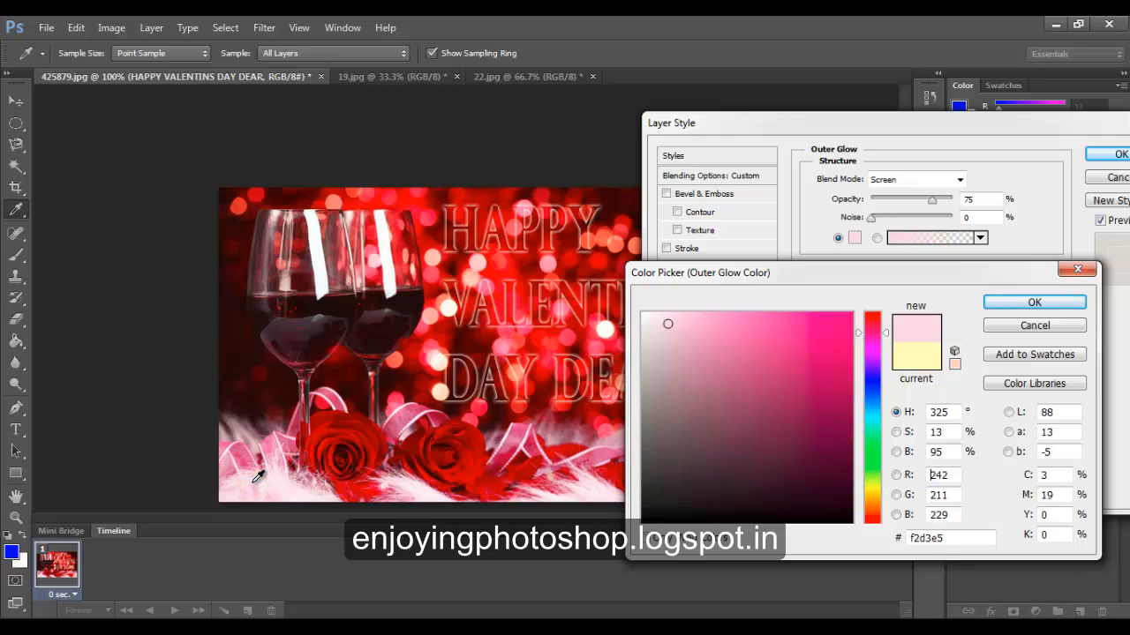
pyautogui.moveTo(1034, 303)
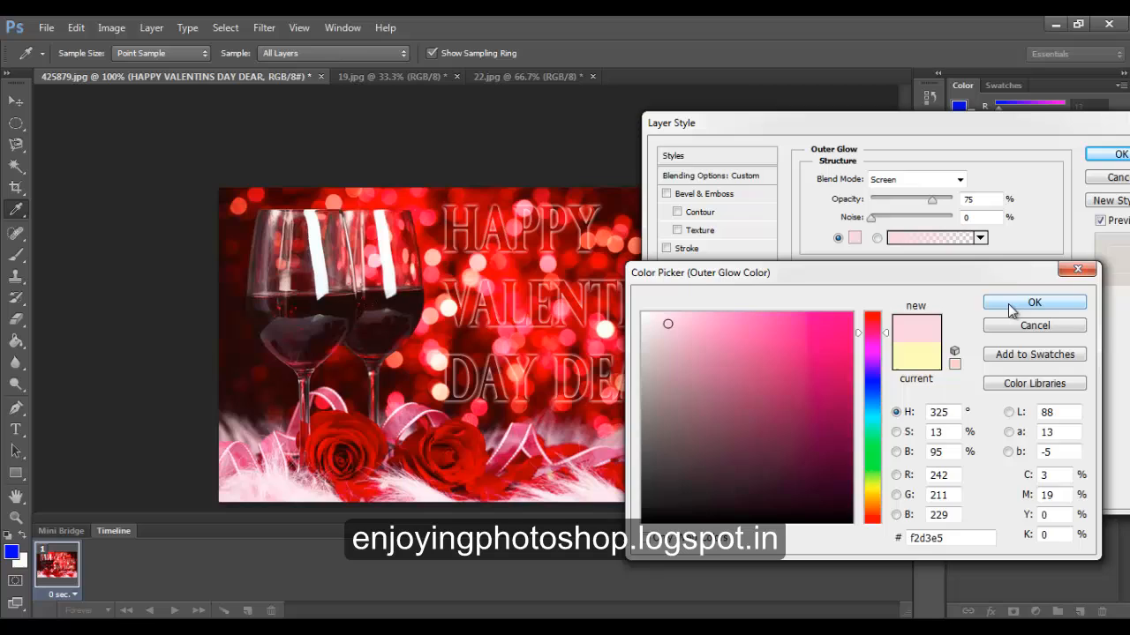
pyautogui.click(1033, 302)
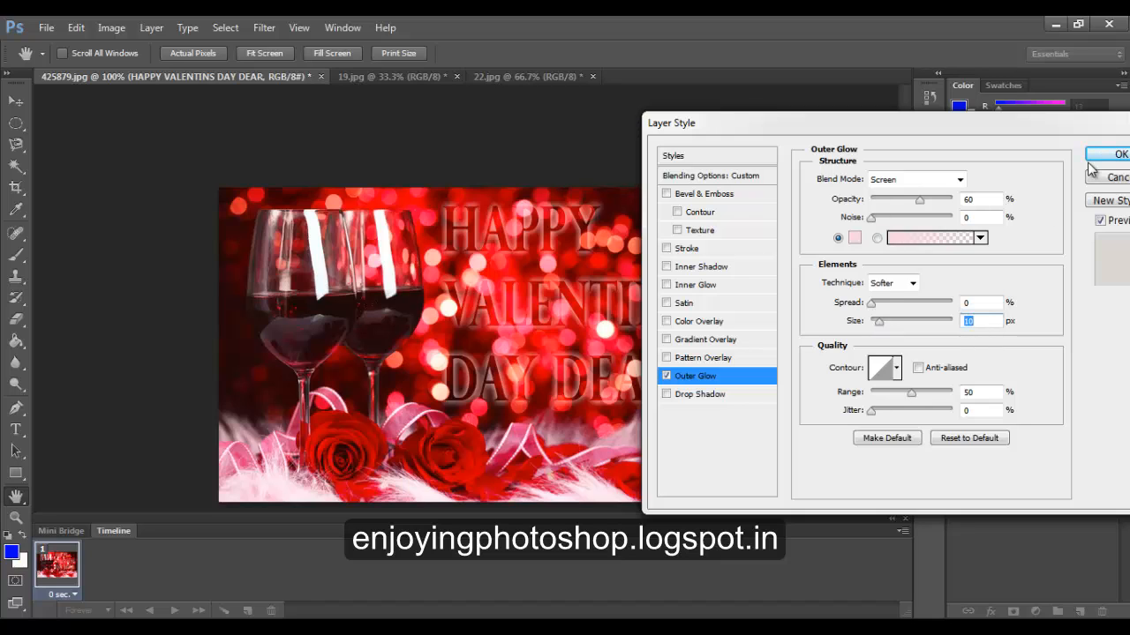
pyautogui.click(1119, 154)
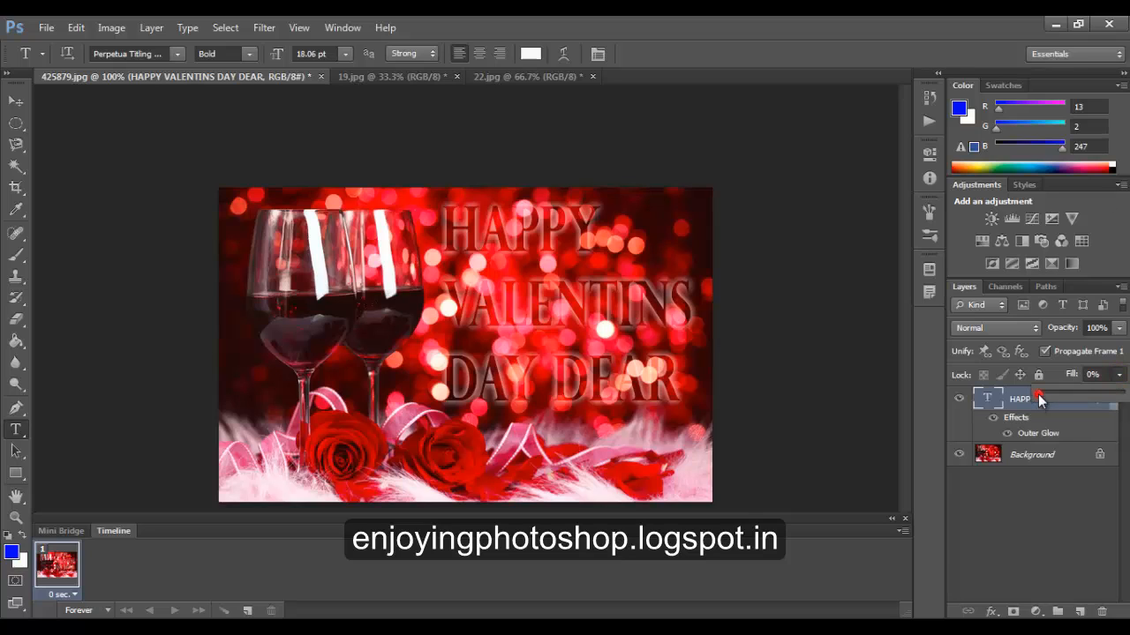
# Restore text Fill to 100% and try Overlay, Linear Light and Soft Light, settling on Overlay.
pyautogui.click(1093, 374)
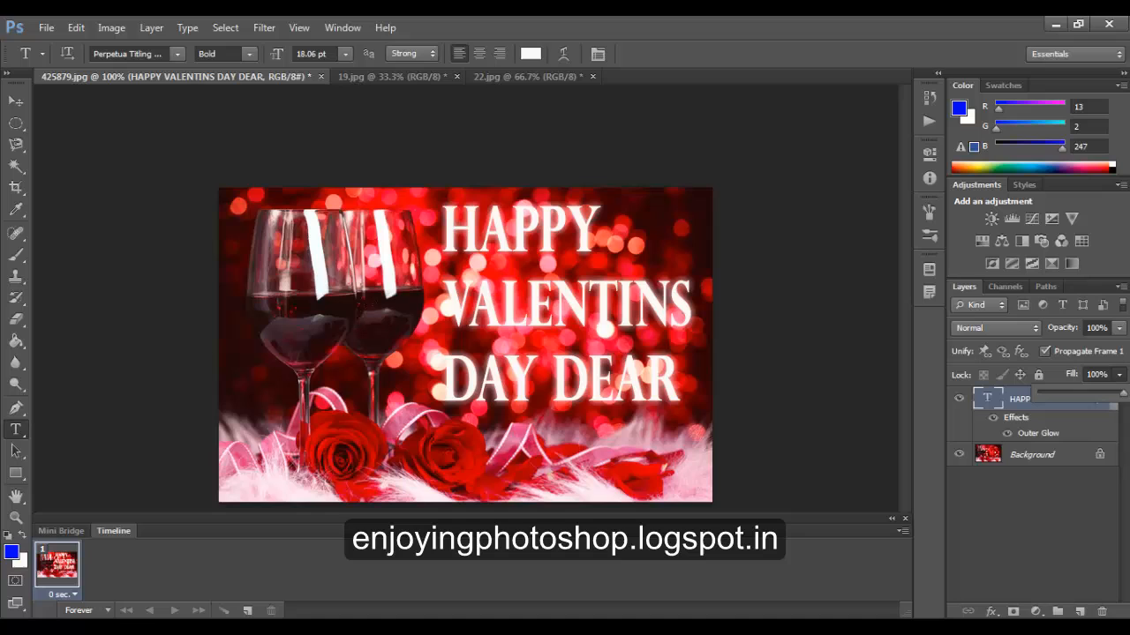
pyautogui.click(993, 328)
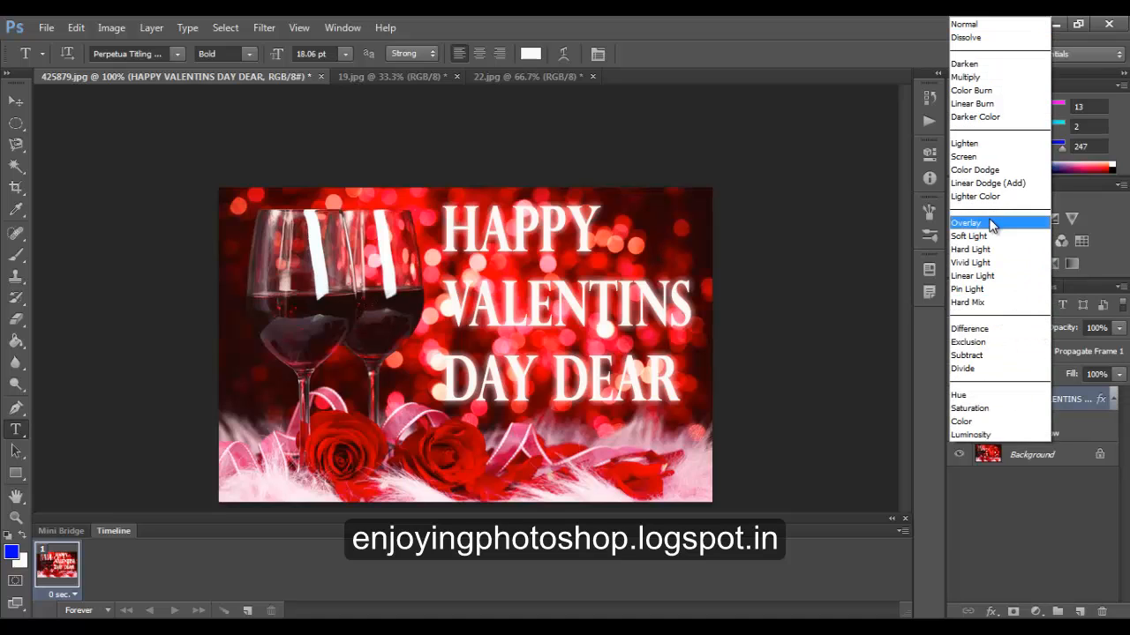
pyautogui.click(966, 222)
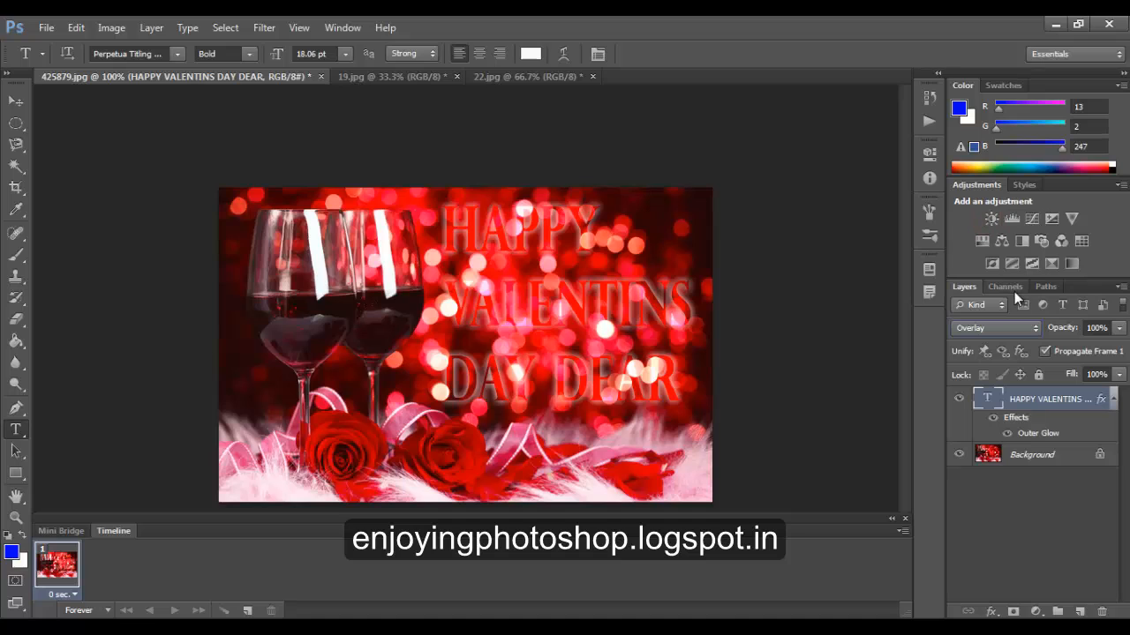
pyautogui.click(992, 328)
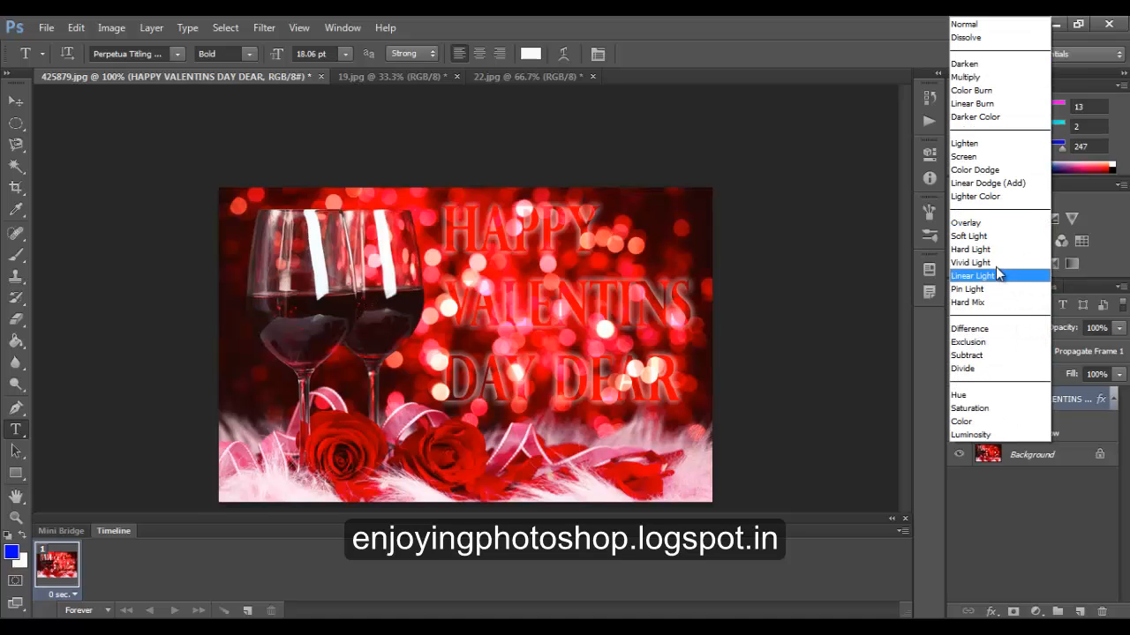
pyautogui.click(969, 236)
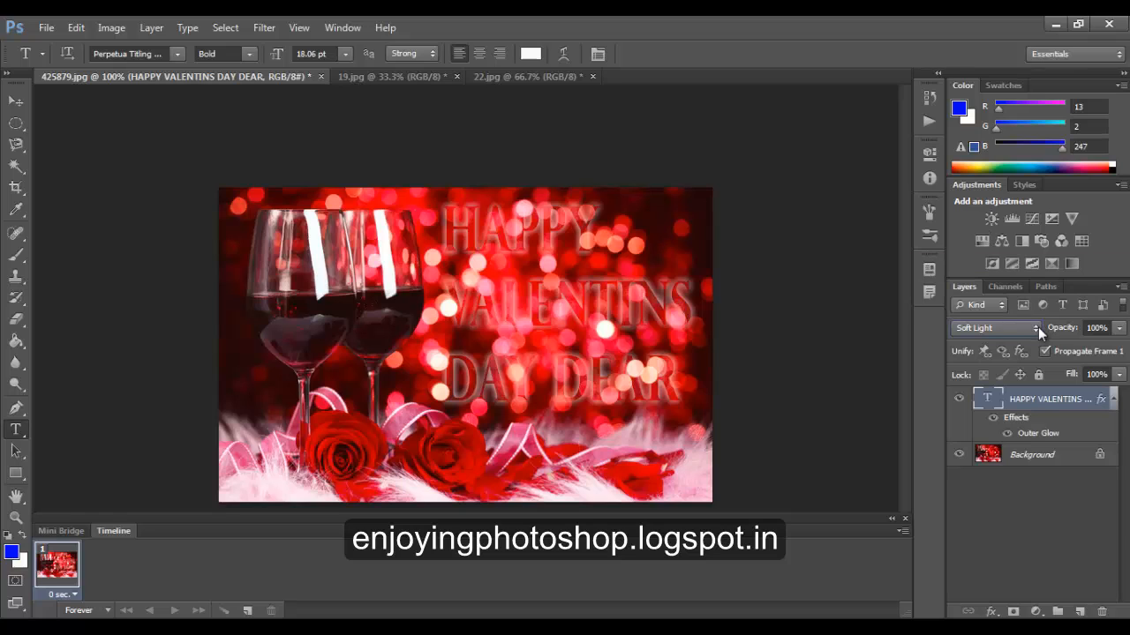
pyautogui.click(993, 328)
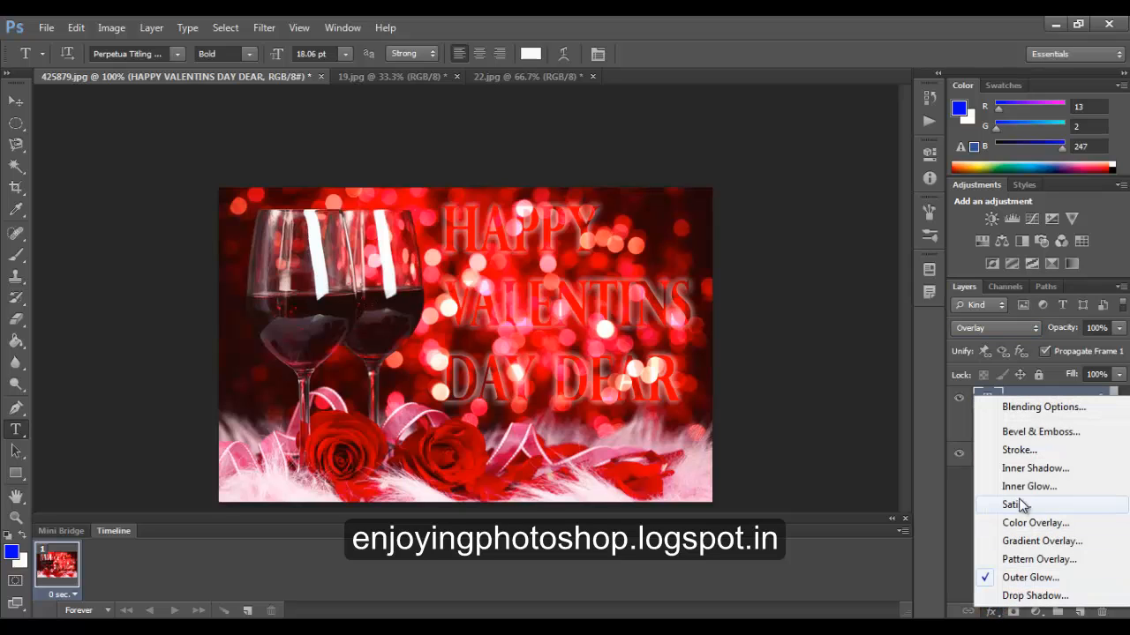
# Add an Inner Glow using red sampled from the roses, Multiply blend, 30% opacity, 3 px.
pyautogui.click(1035, 486)
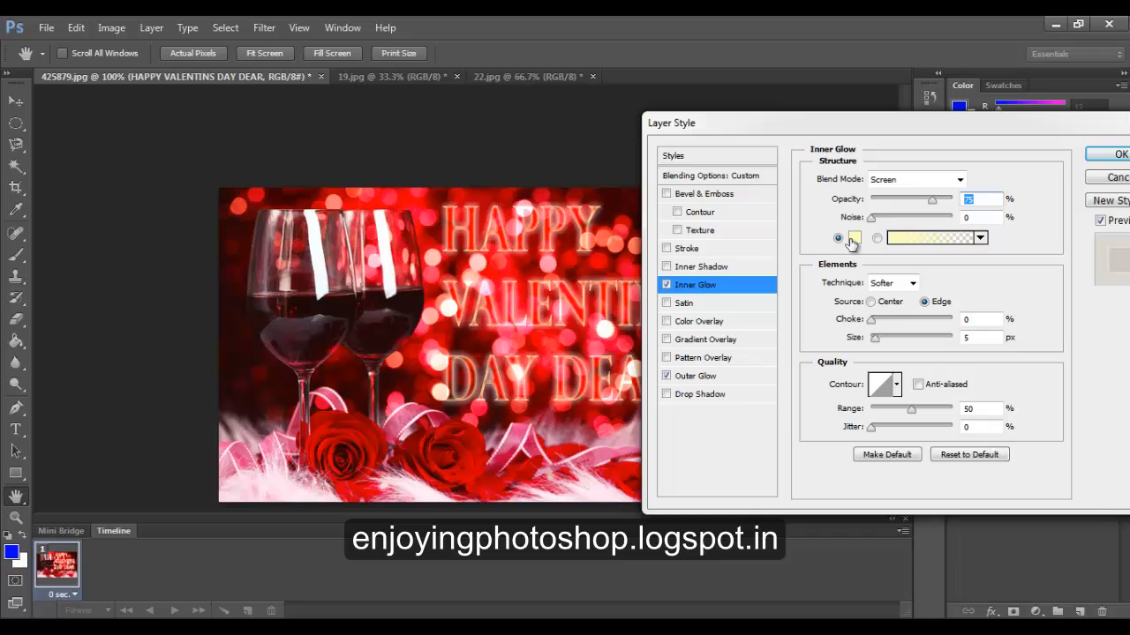
pyautogui.click(853, 238)
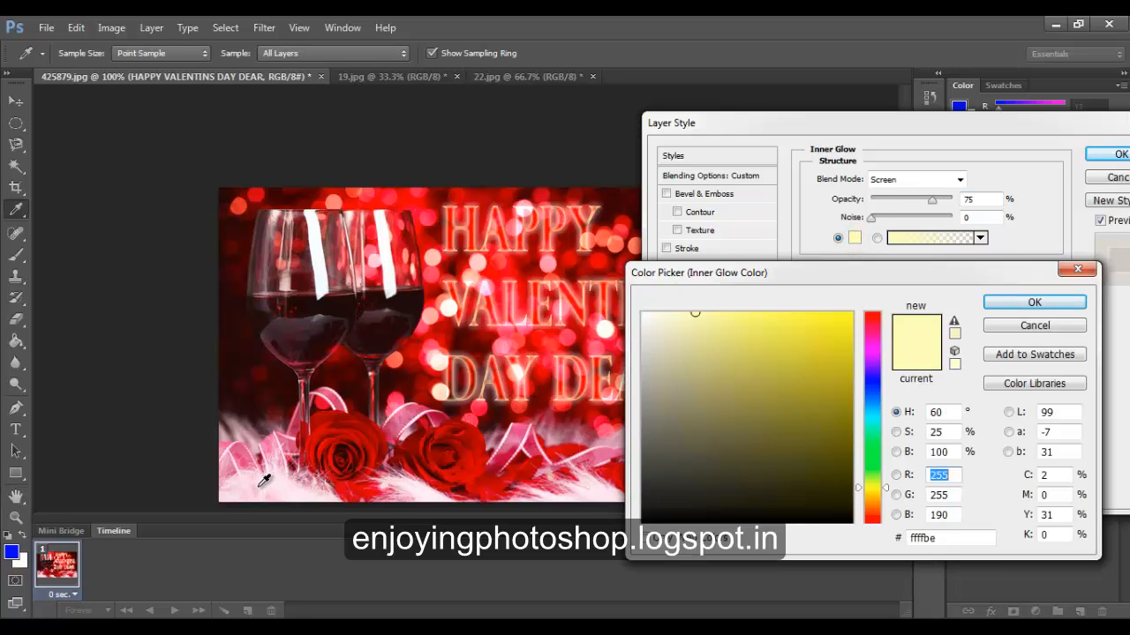
pyautogui.click(838, 366)
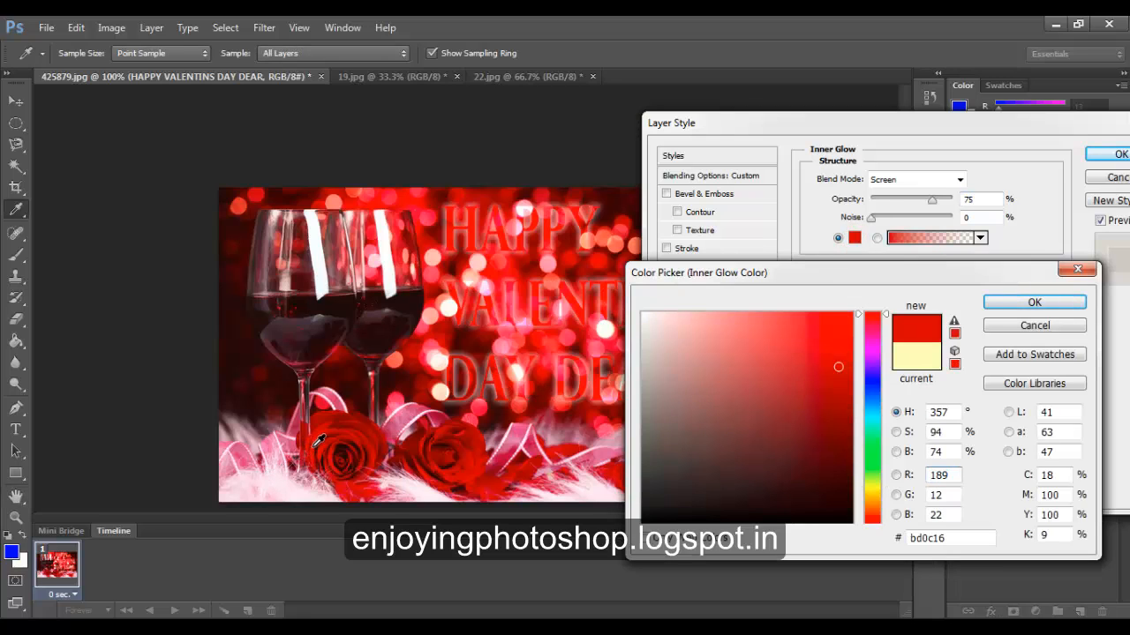
pyautogui.click(1035, 301)
pyautogui.write('30')
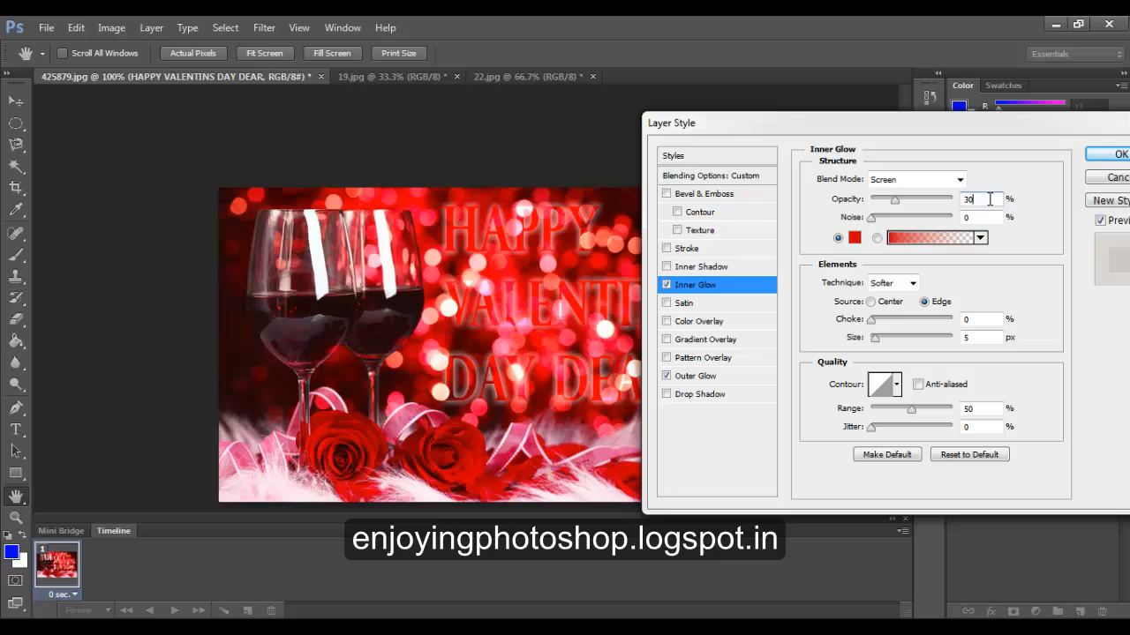
pyautogui.moveTo(878, 342)
pyautogui.write('3')
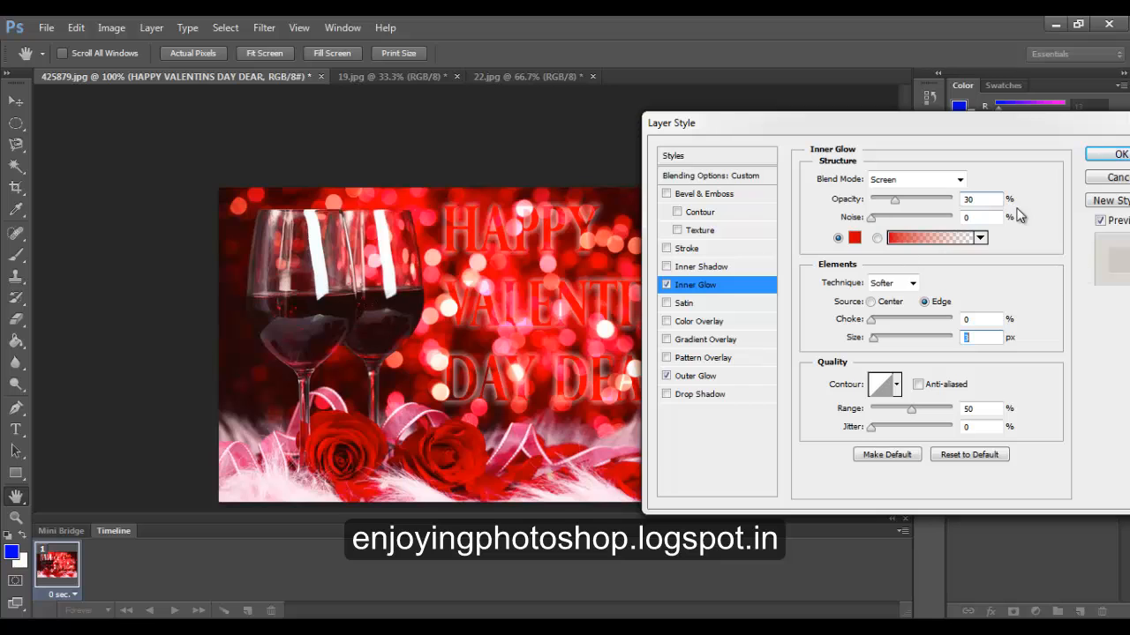
pyautogui.click(960, 179)
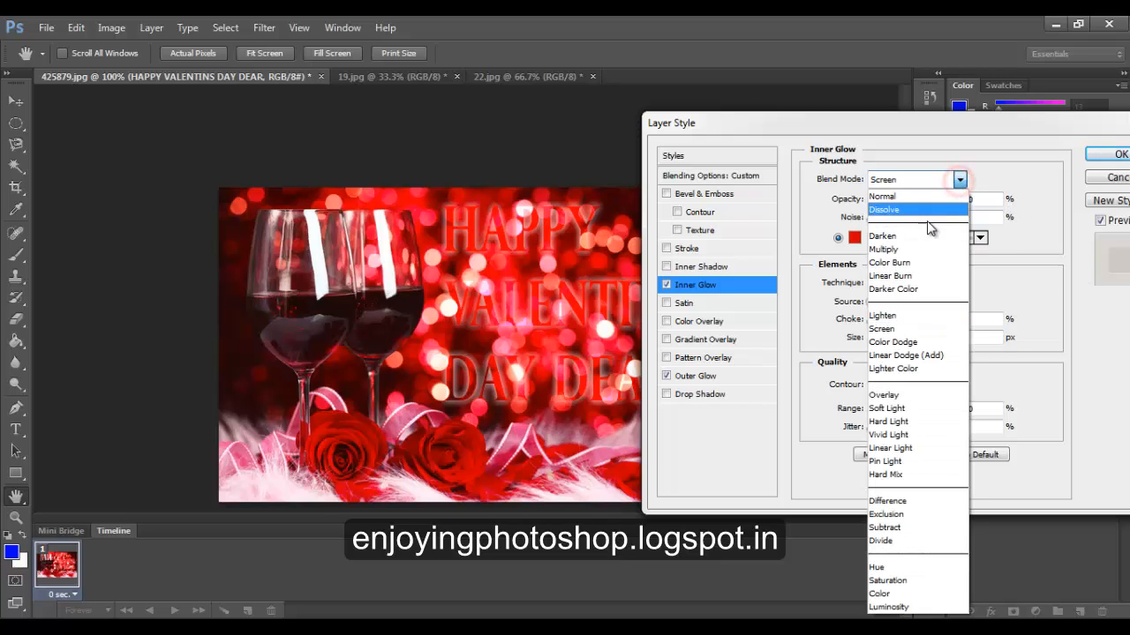
pyautogui.moveTo(883, 250)
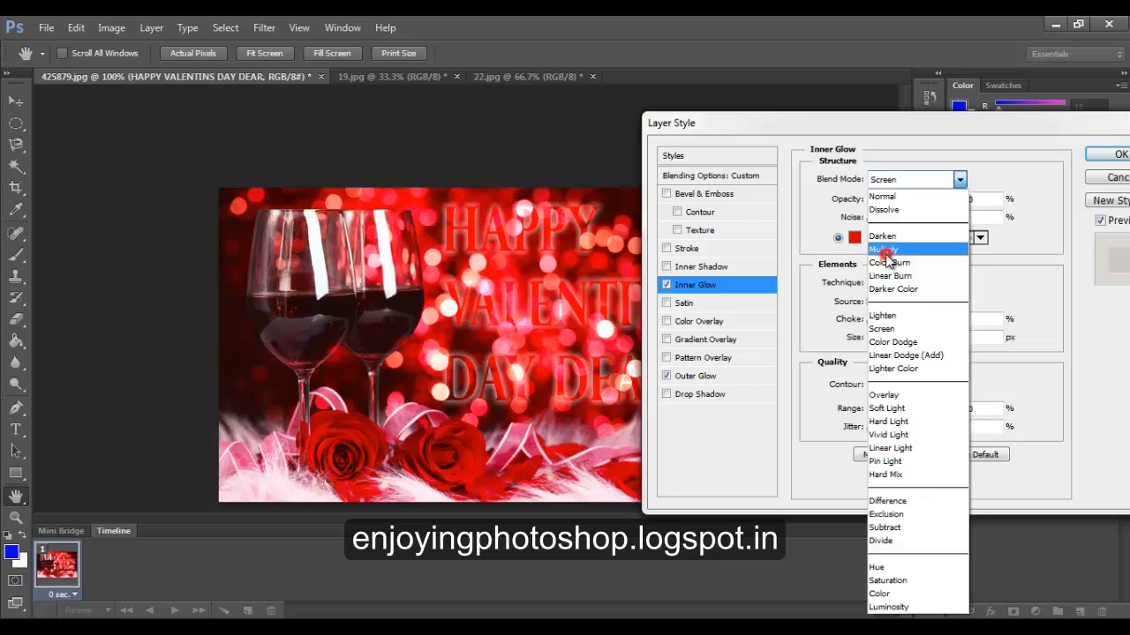
pyautogui.click(886, 249)
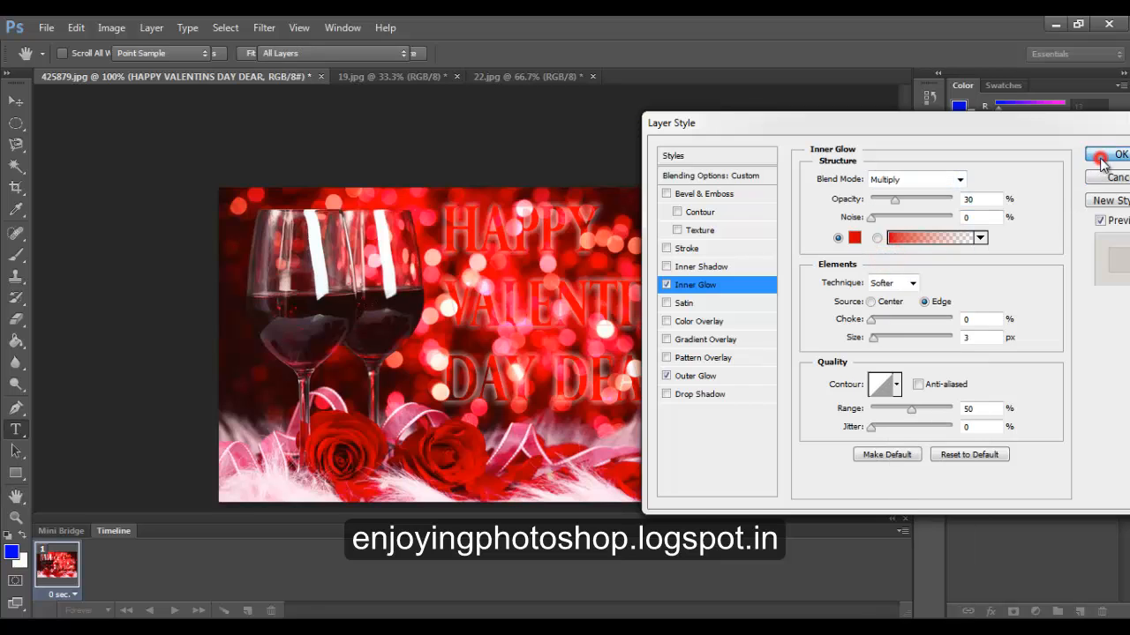
pyautogui.click(1118, 155)
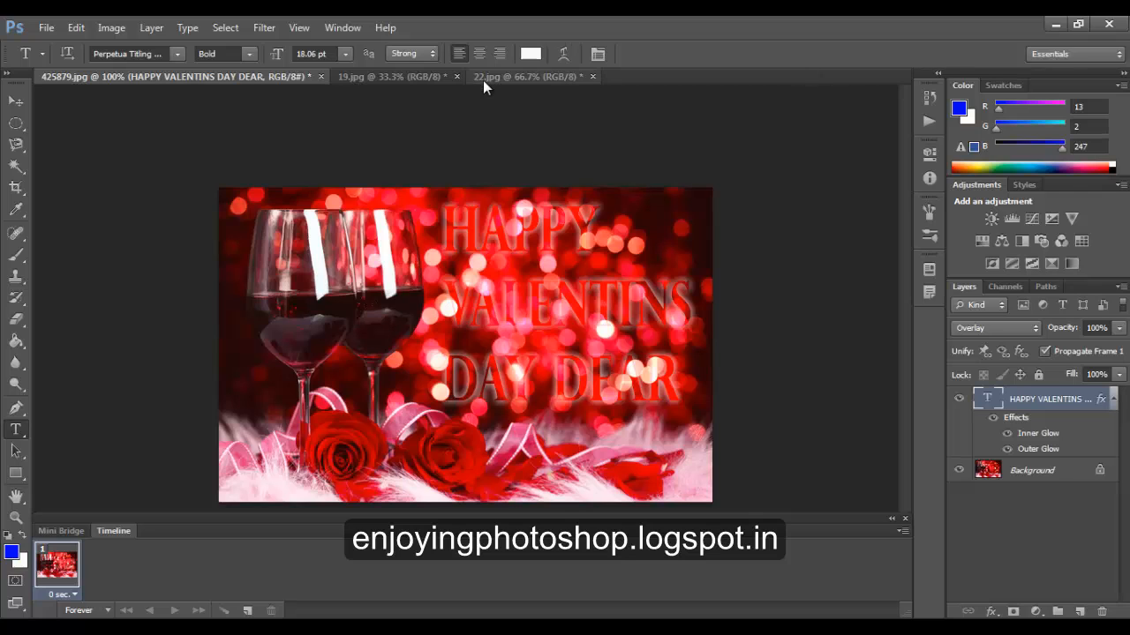
# Switch to 19.jpg and draw an elliptical marquee around the woman's face.
pyautogui.click(388, 76)
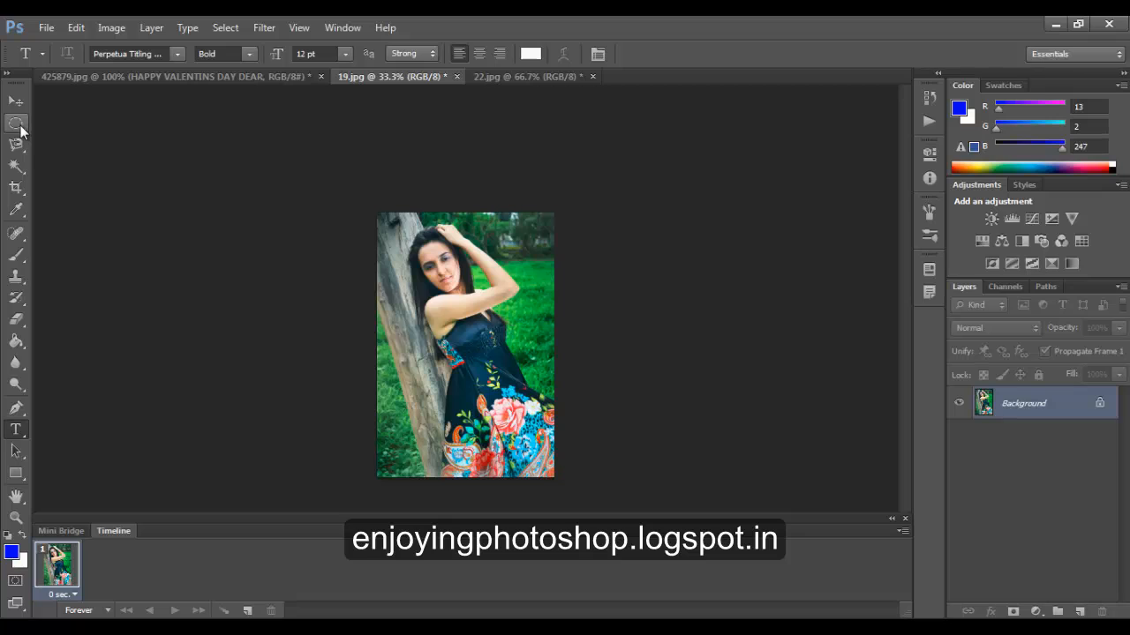
pyautogui.click(16, 123)
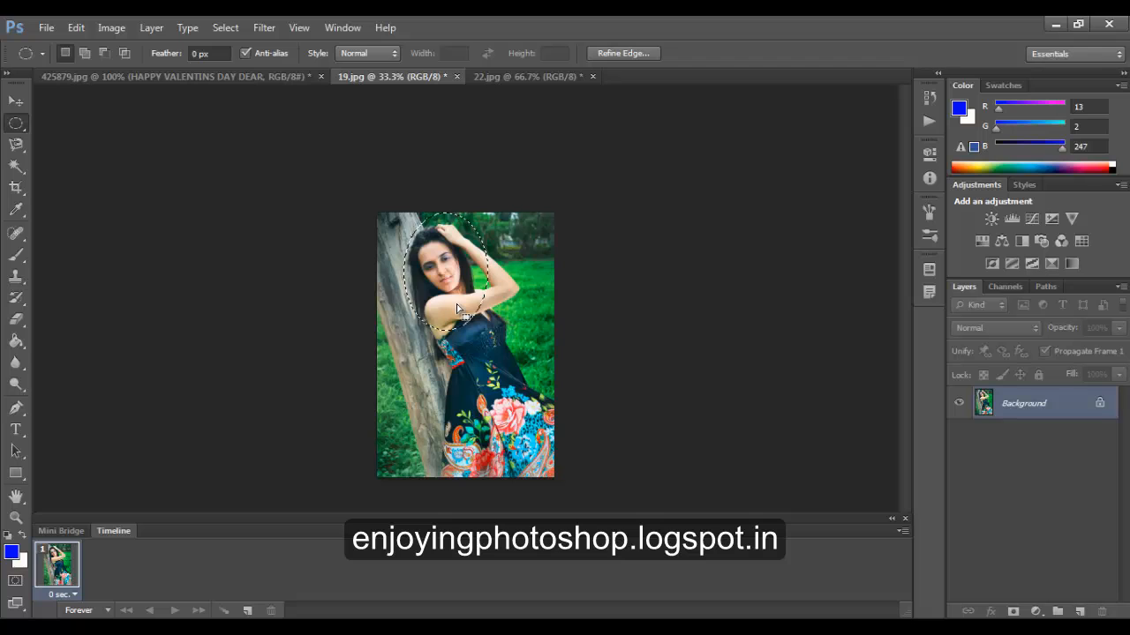
# Feather the oval face selection by 15 pixels.
pyautogui.click(225, 28)
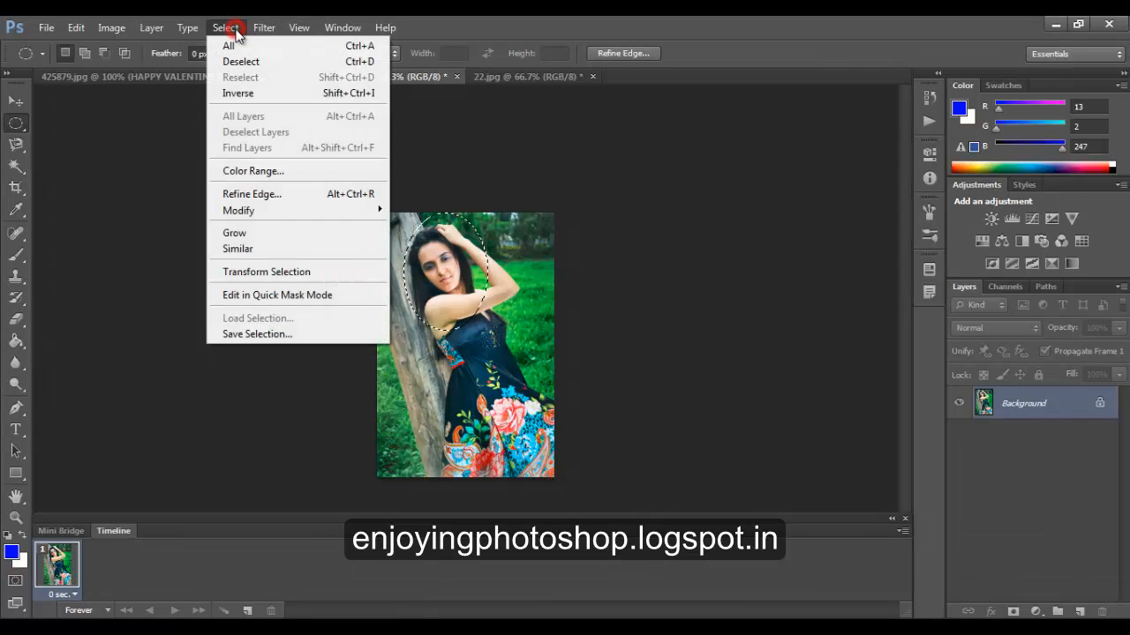
pyautogui.moveTo(238, 210)
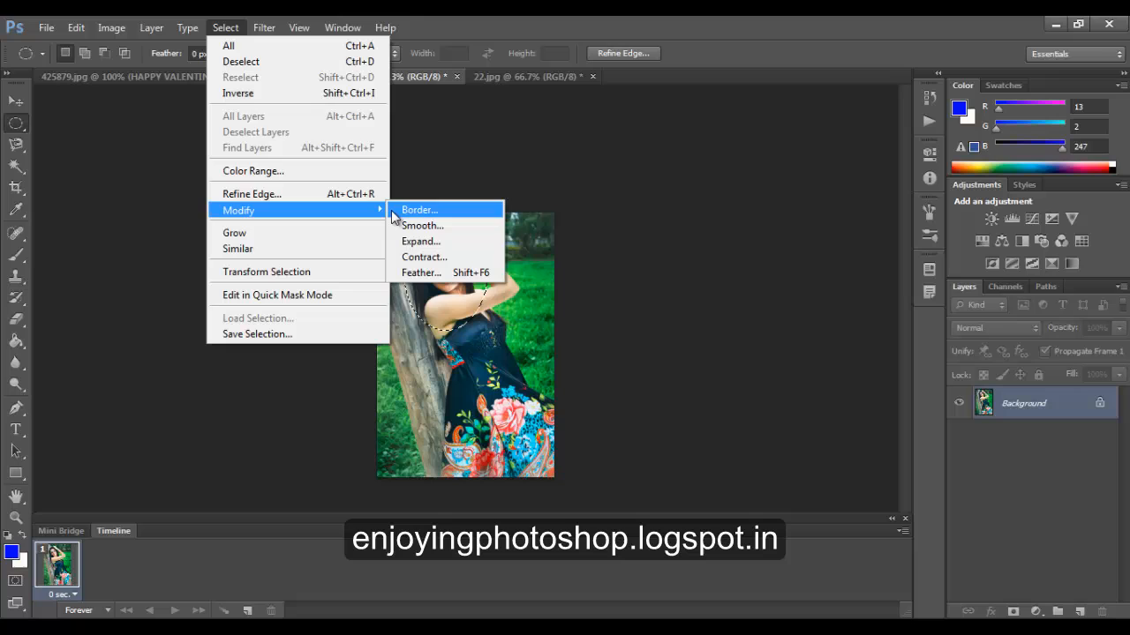
pyautogui.click(420, 272)
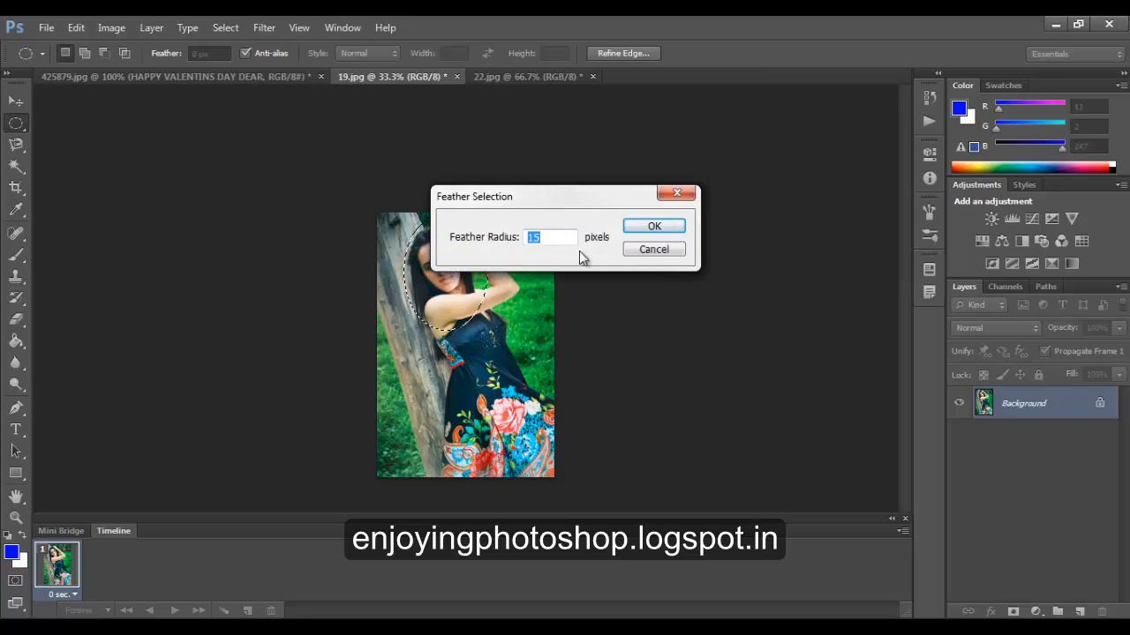
pyautogui.click(654, 226)
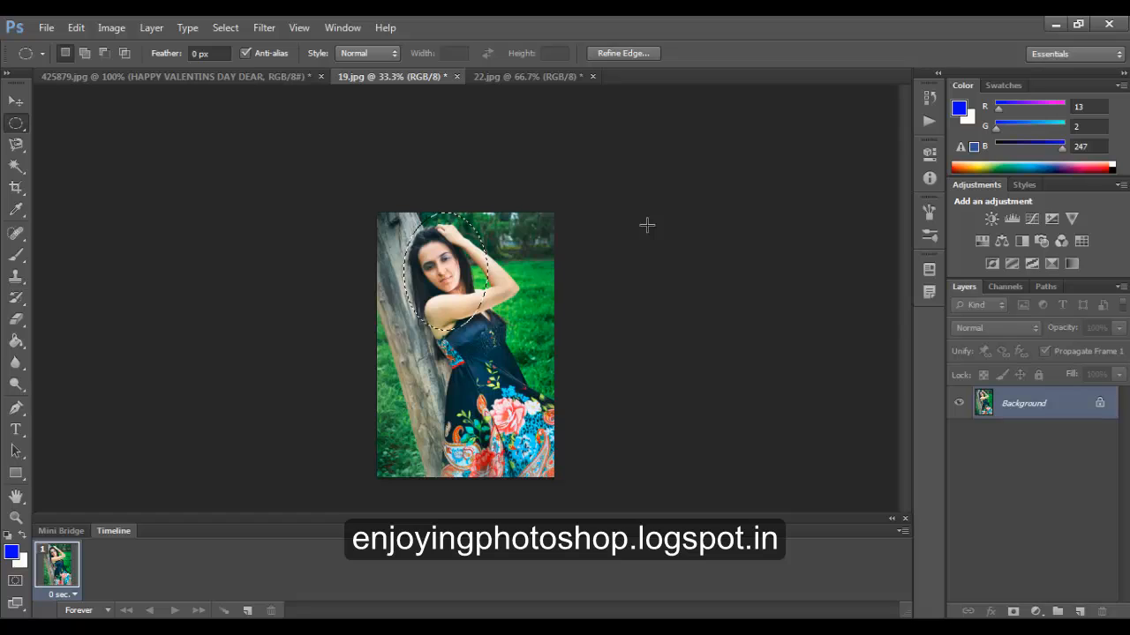
# Drag the feathered face with the Move Tool into the 425879.jpg Valentine card.
pyautogui.click(15, 100)
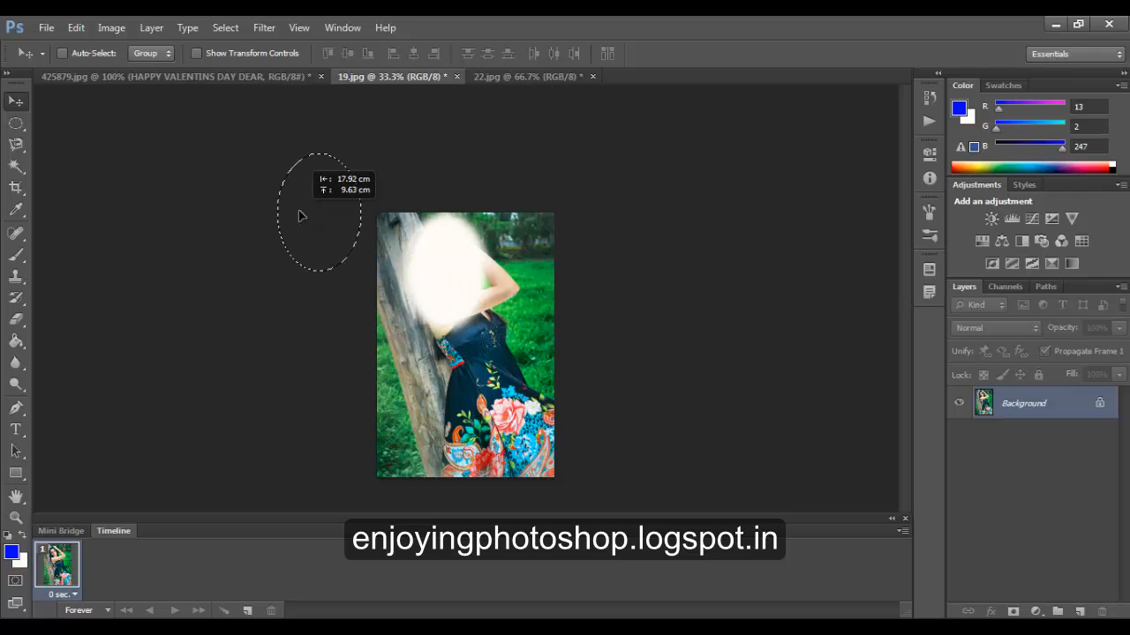
pyautogui.moveTo(318, 212); pyautogui.dragTo(203, 98)
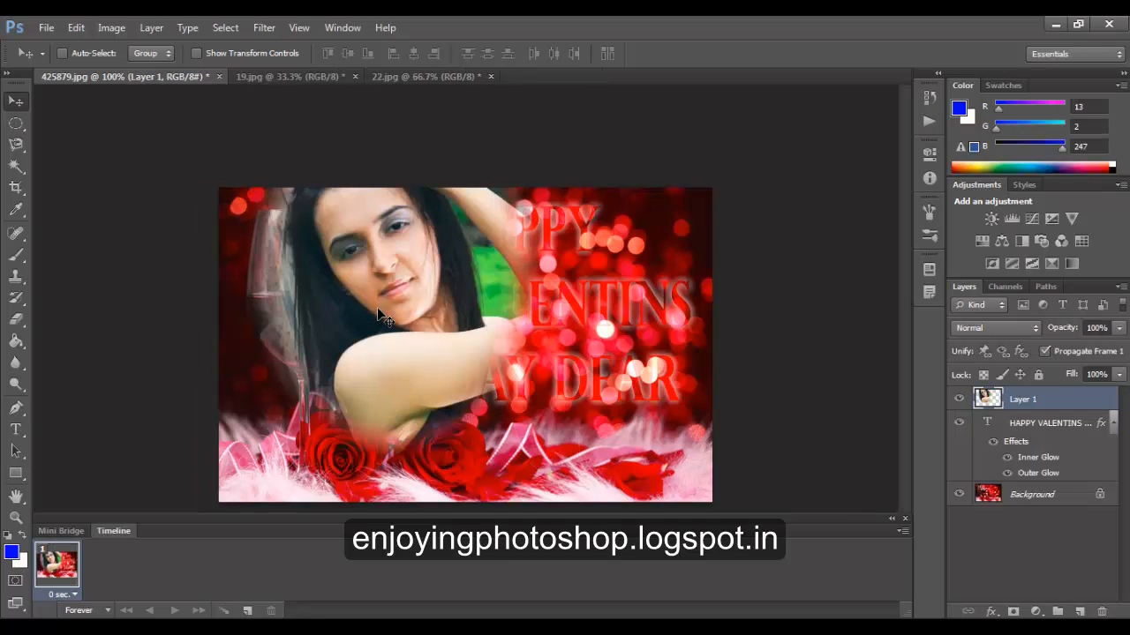
# Free Transform the face layer: shrink, narrow, shorten and position it over the left wine glass.
pyautogui.click(75, 27)
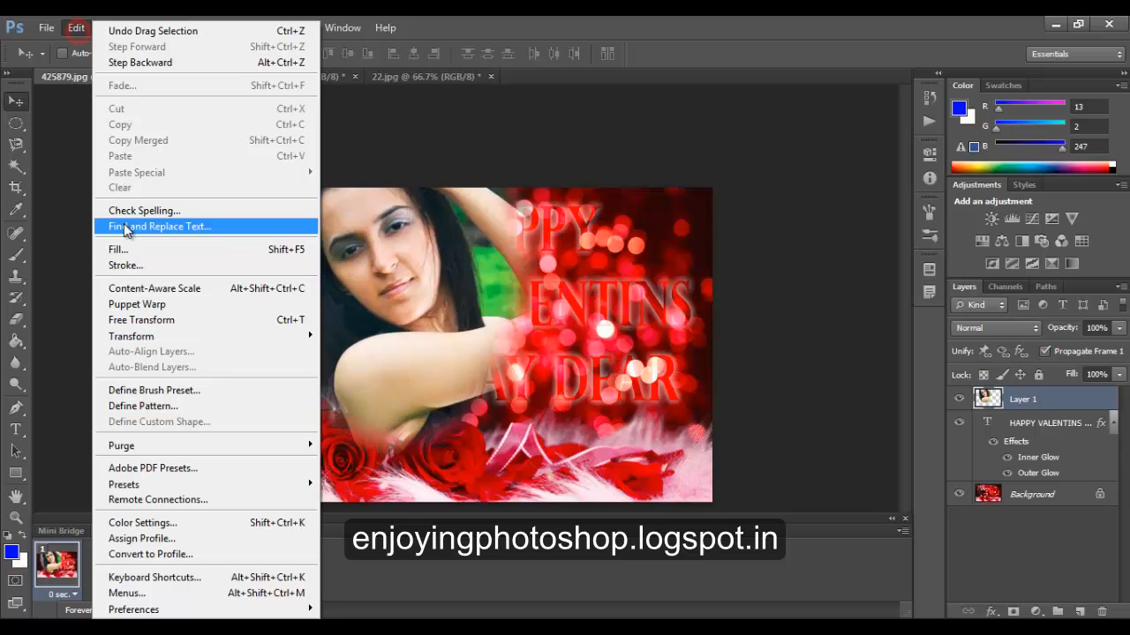
pyautogui.click(141, 320)
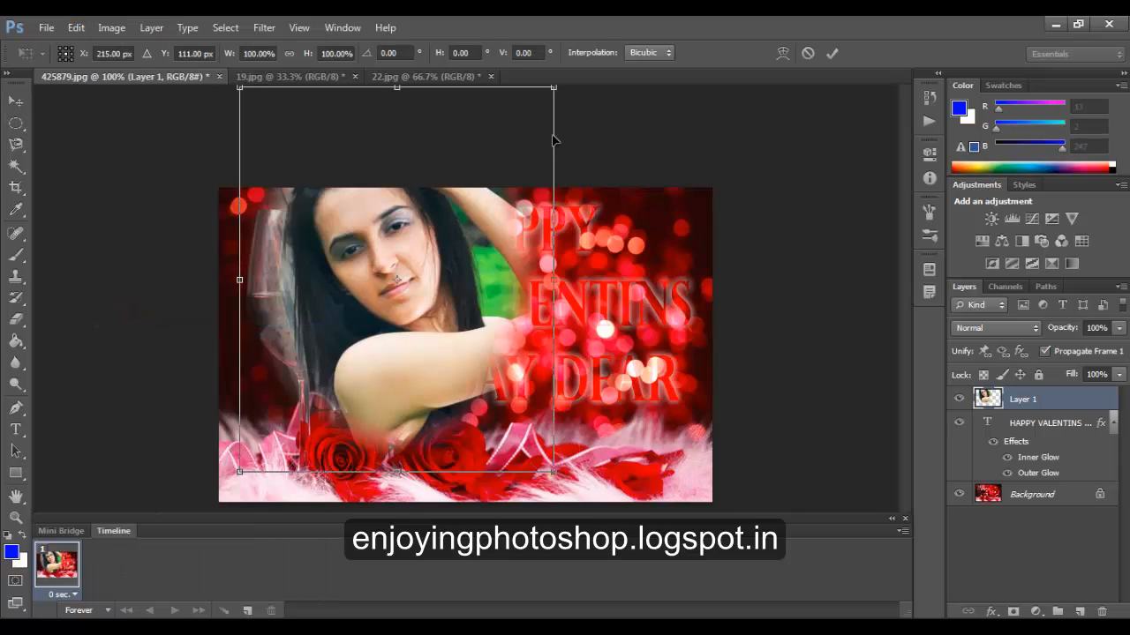
pyautogui.moveTo(551, 87); pyautogui.dragTo(532, 113)
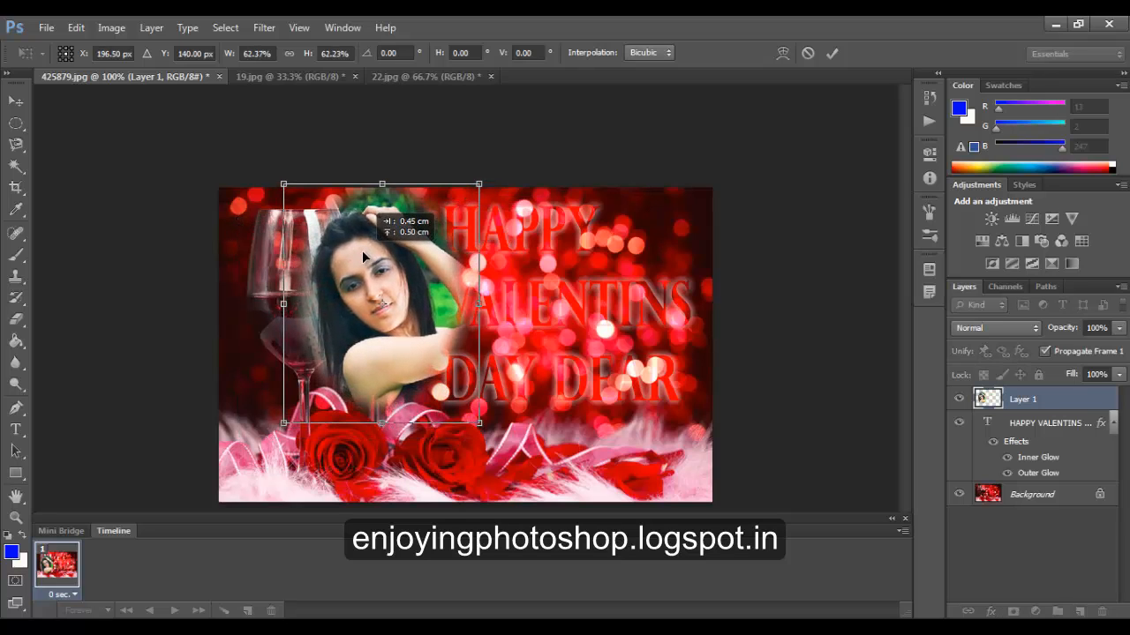
pyautogui.moveTo(284, 303); pyautogui.dragTo(291, 302)
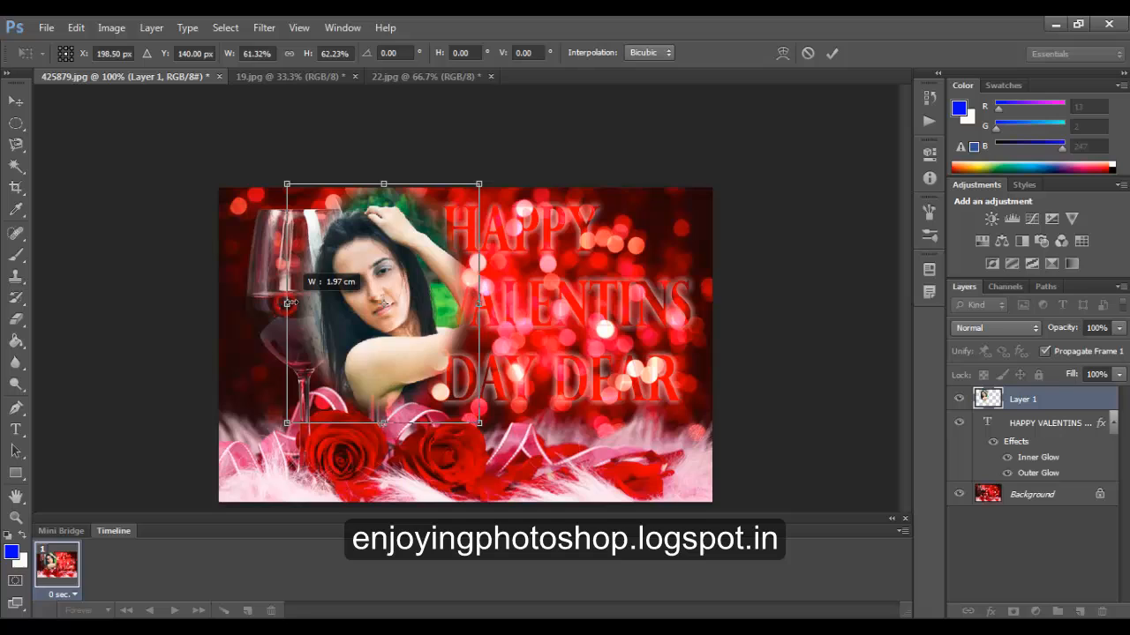
pyautogui.moveTo(286, 304); pyautogui.dragTo(300, 304)
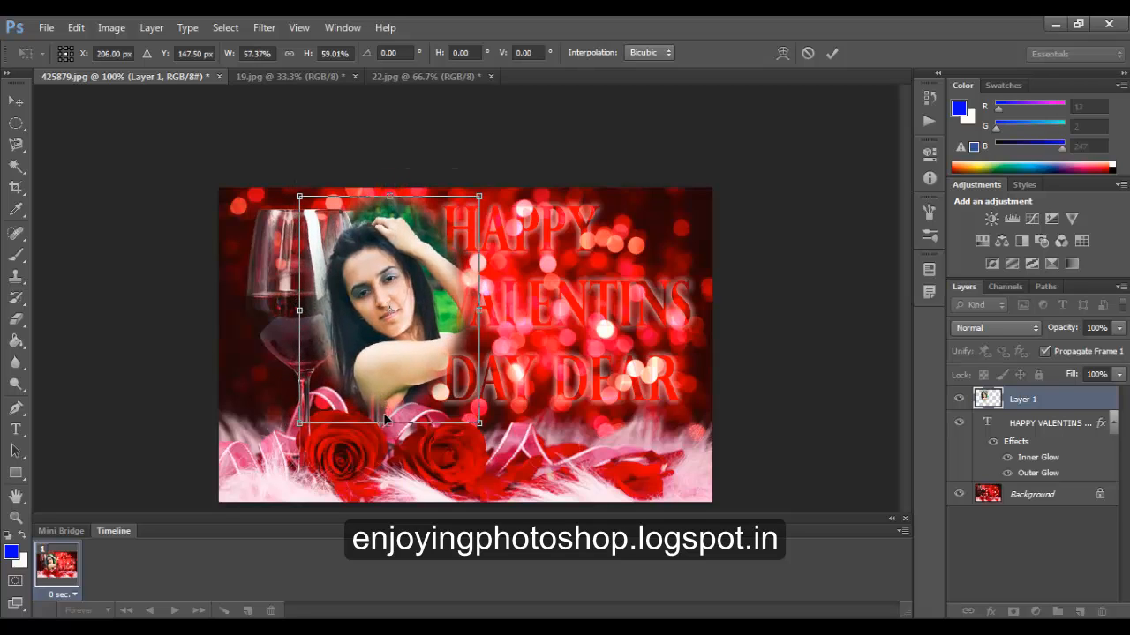
pyautogui.moveTo(389, 423); pyautogui.dragTo(389, 384)
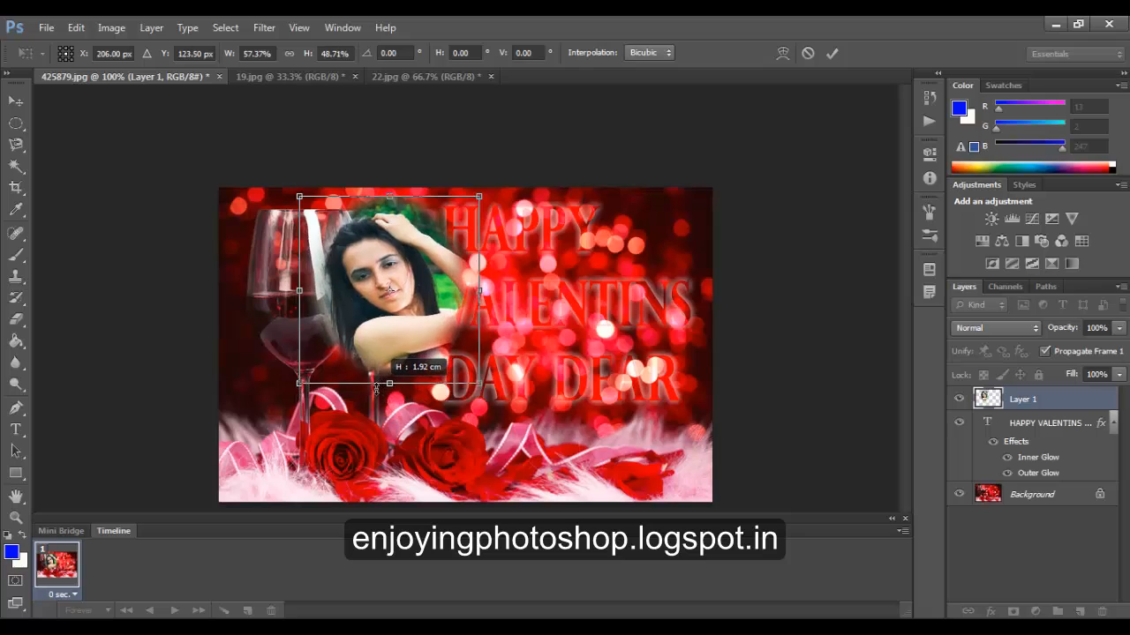
pyautogui.moveTo(389, 383); pyautogui.dragTo(389, 388)
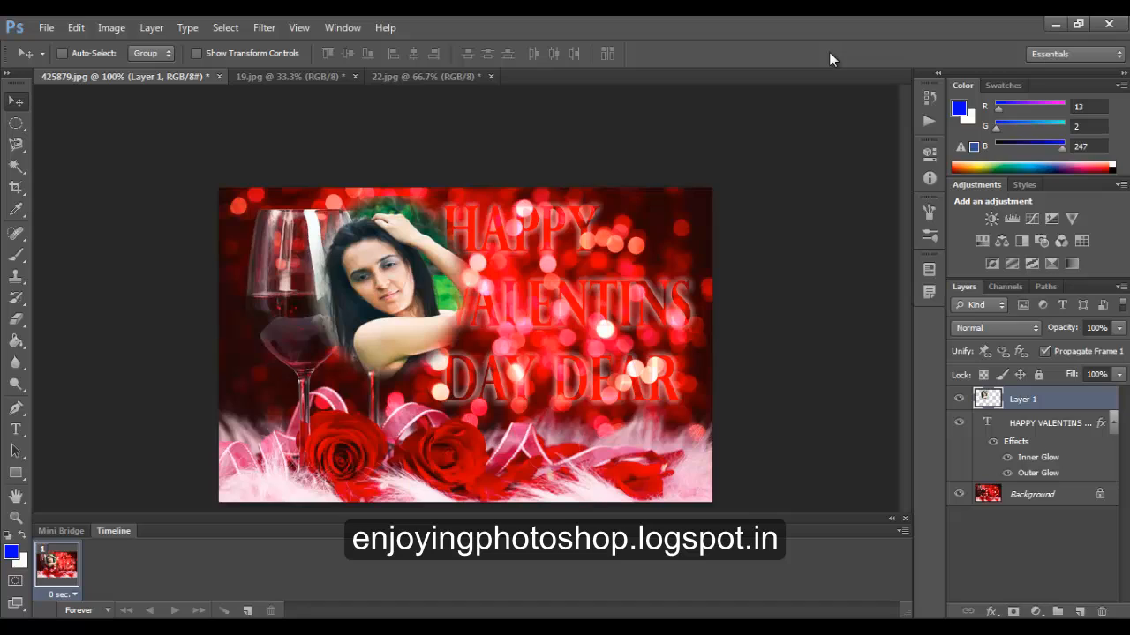
pyautogui.moveTo(899, 344)
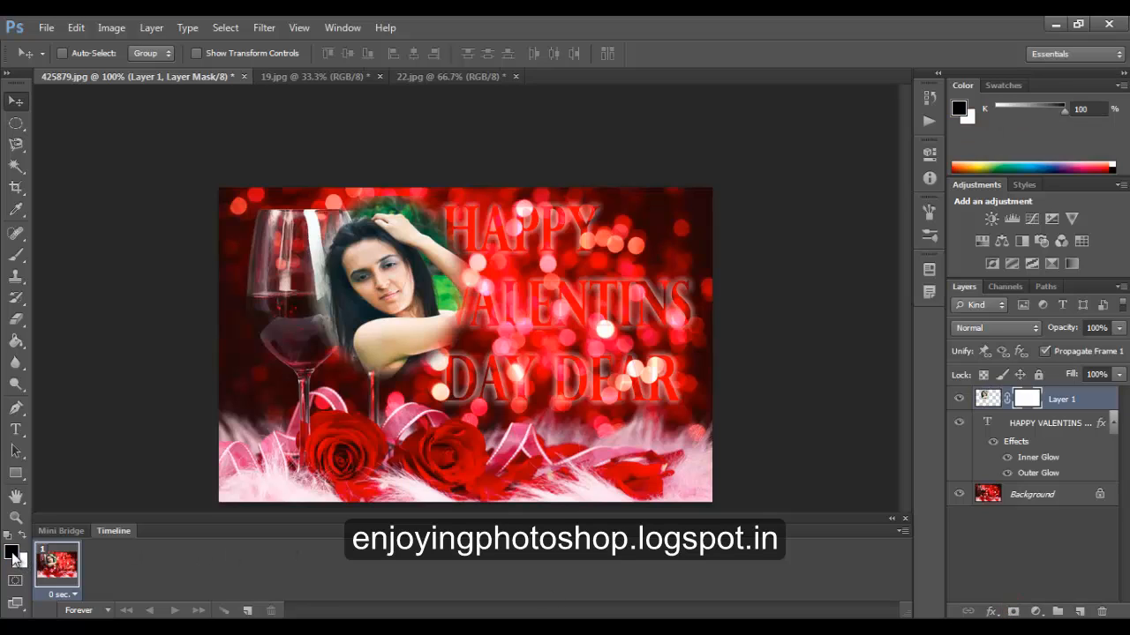
pyautogui.moveTo(16, 255)
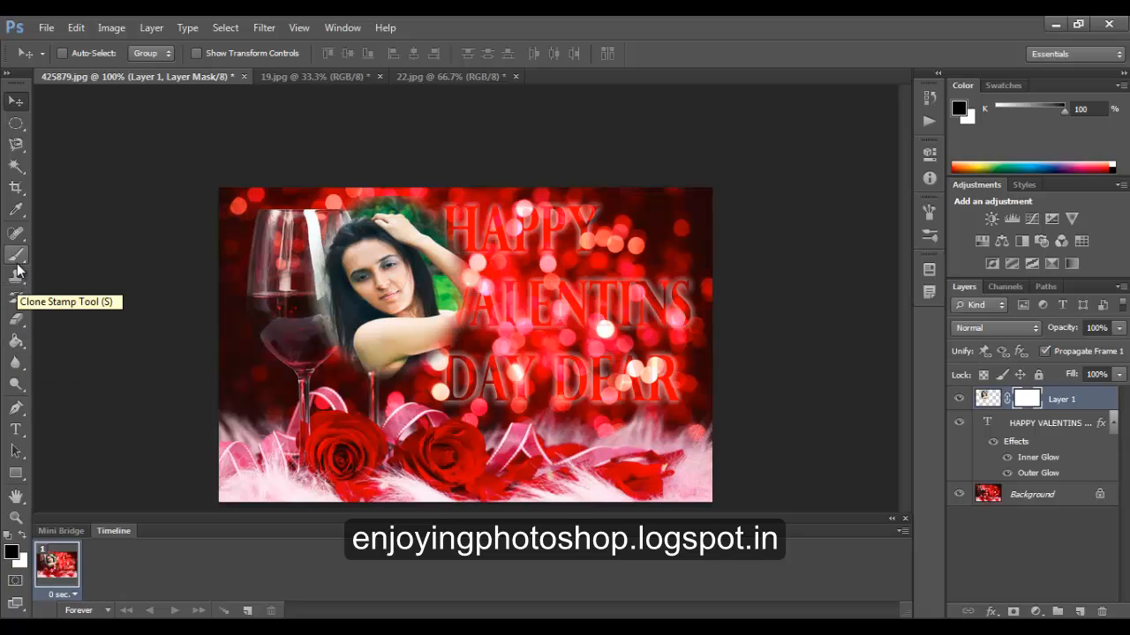
# Paint black on Layer 1's mask to hide the face's lower edge and sides outside the glass.
pyautogui.click(16, 255)
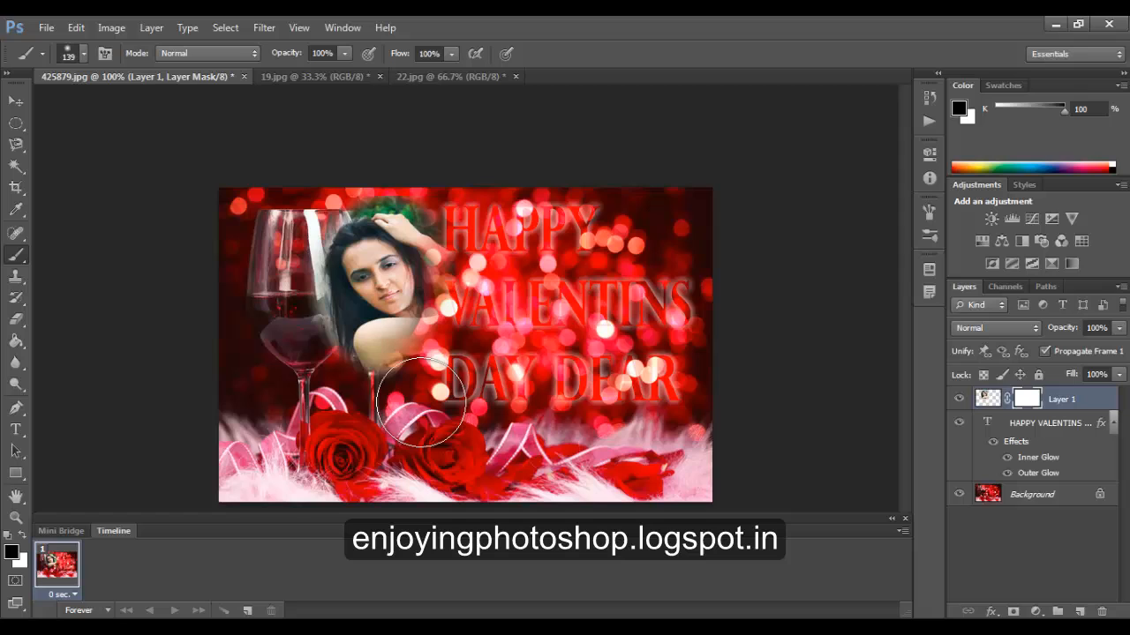
pyautogui.moveTo(420, 406); pyautogui.dragTo(456, 227)
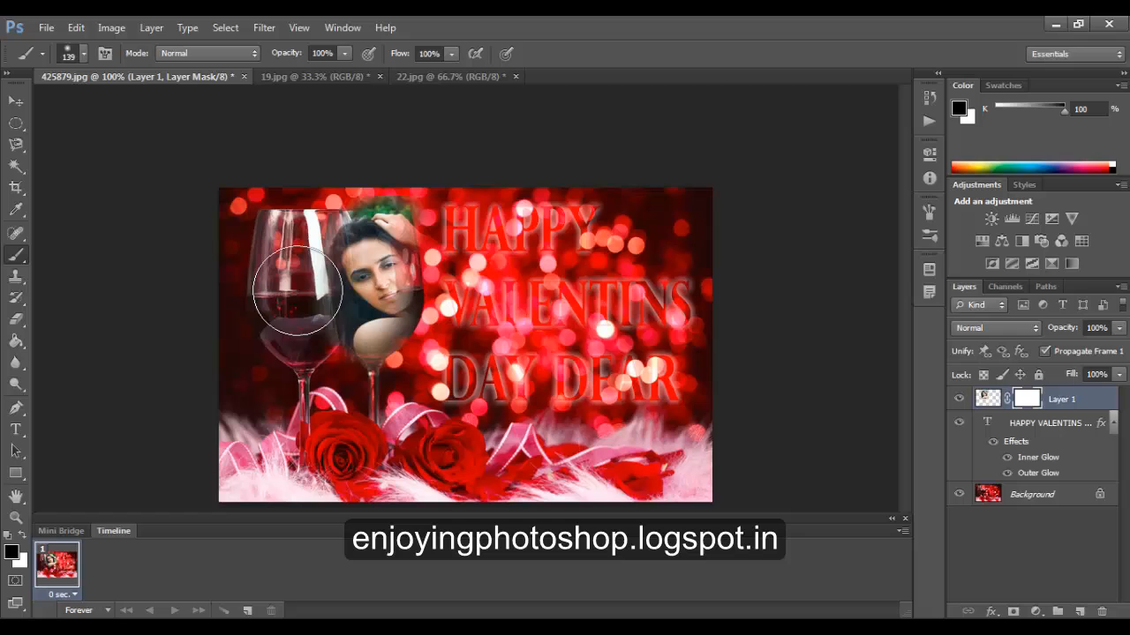
pyautogui.moveTo(298, 291); pyautogui.dragTo(287, 221)
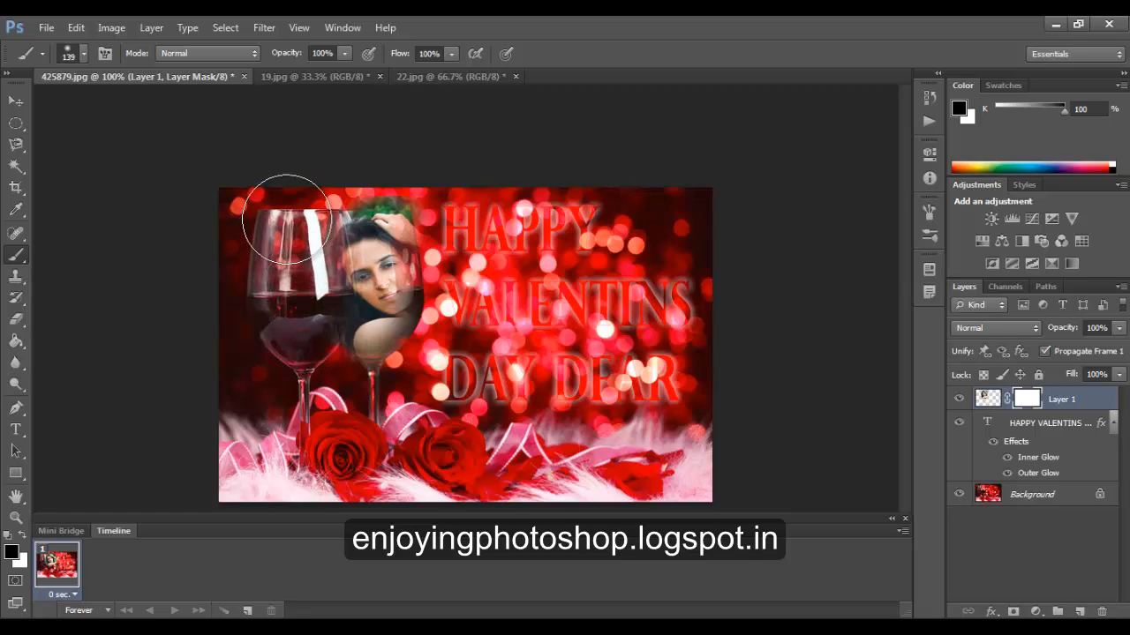
pyautogui.moveTo(335, 173)
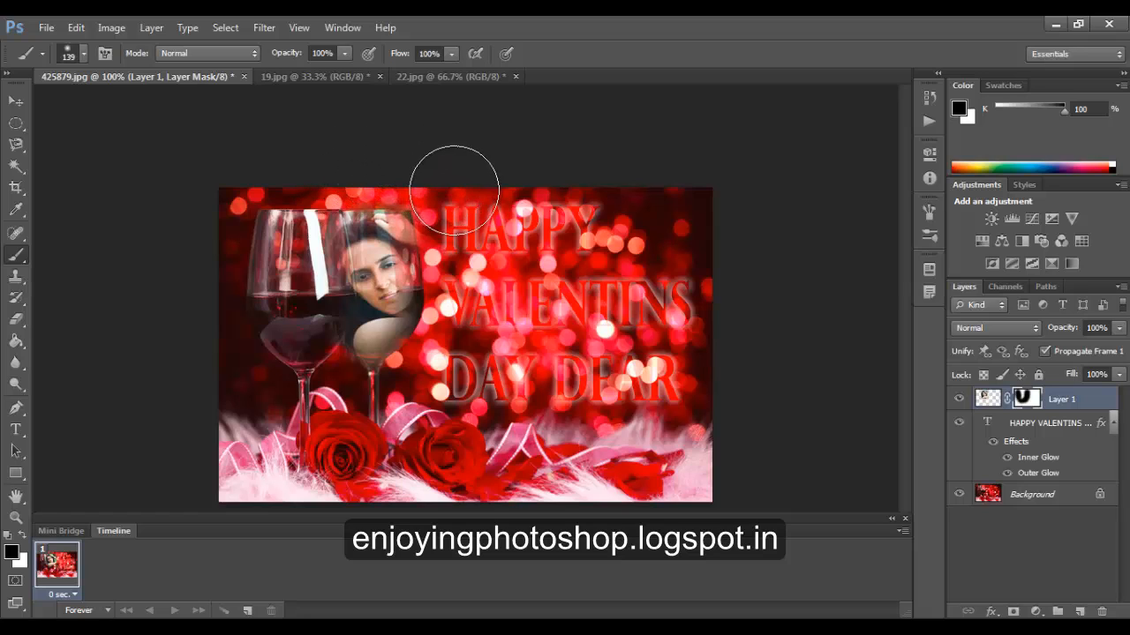
pyautogui.moveTo(788, 210)
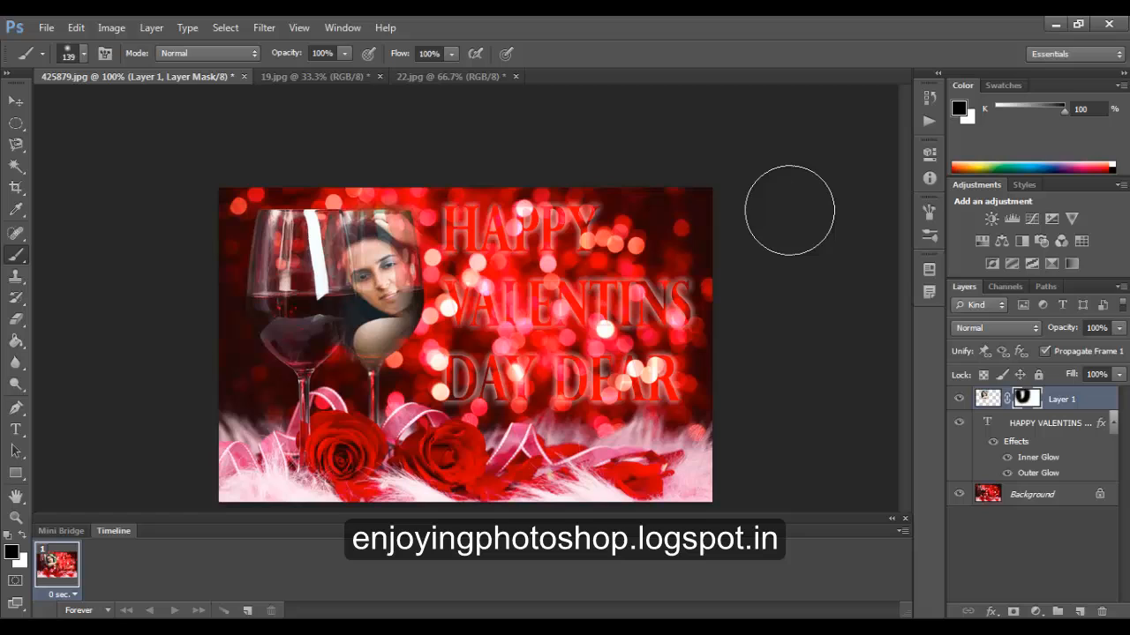
pyautogui.moveTo(432, 76)
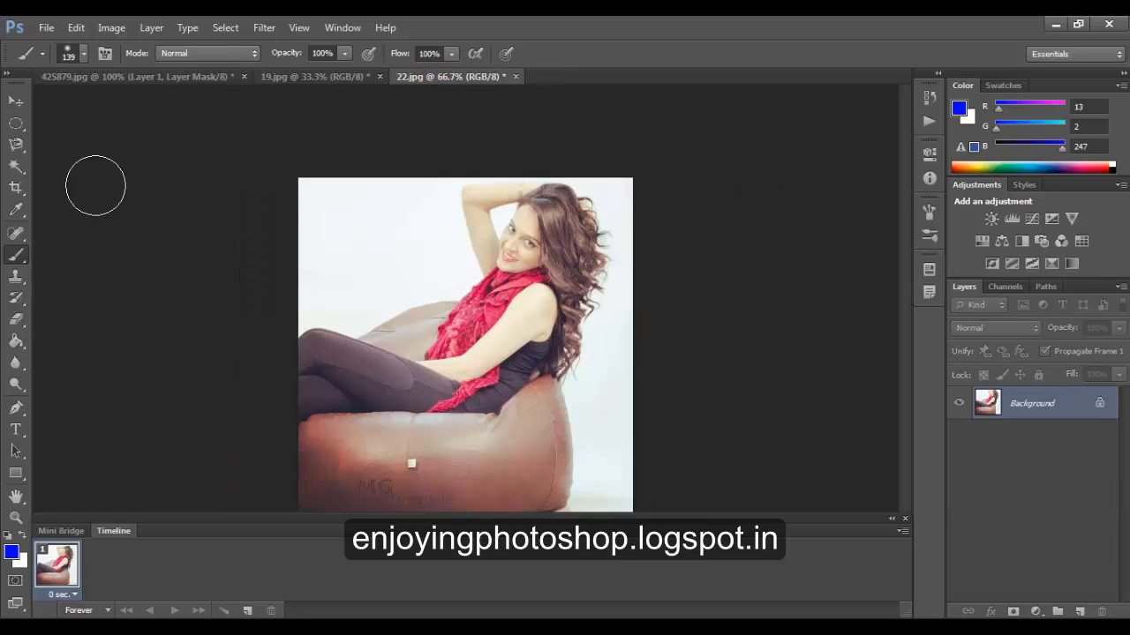
# Select the second woman's face in 22.jpg with an oval marquee feathered 15 px.
pyautogui.click(16, 123)
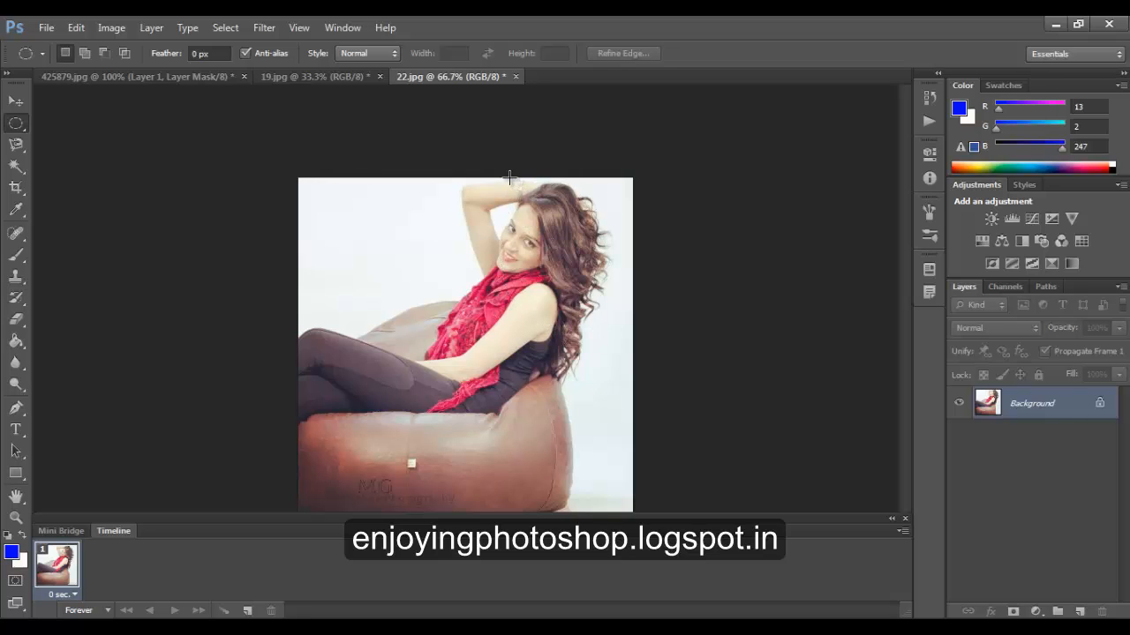
pyautogui.moveTo(594, 291)
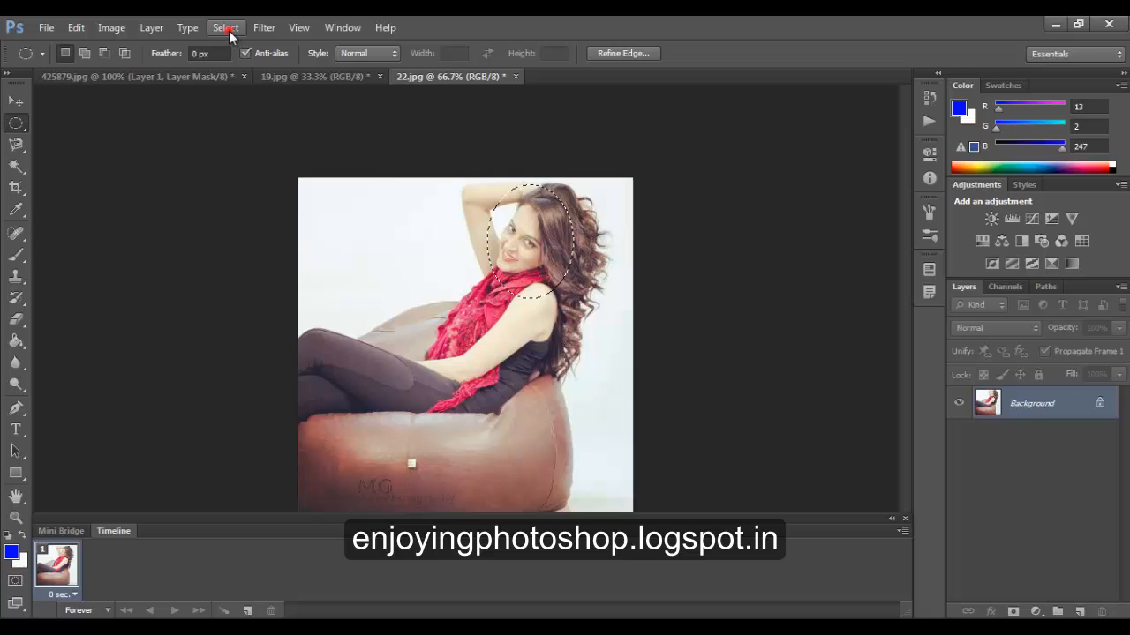
pyautogui.click(226, 28)
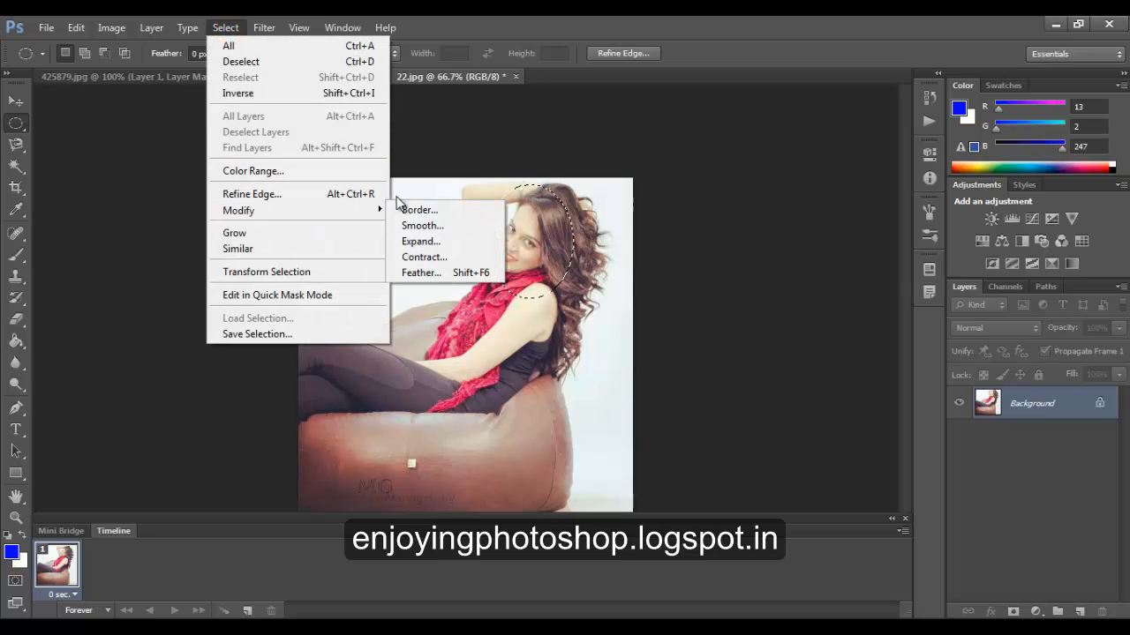
pyautogui.click(420, 272)
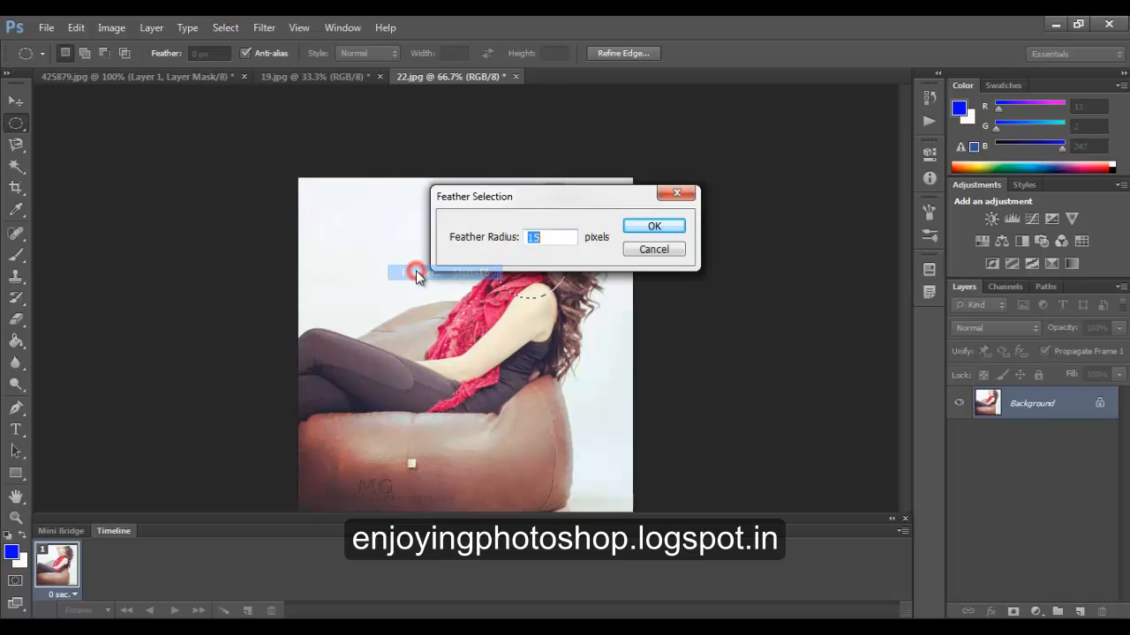
pyautogui.click(654, 225)
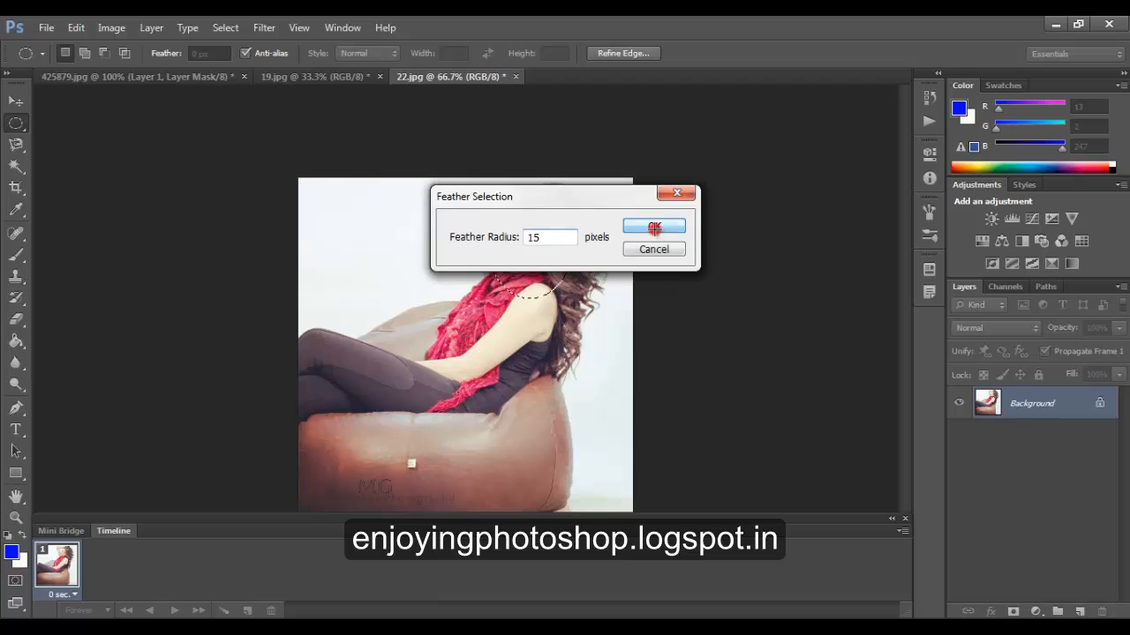
# Drag the feathered face from 22.jpg onto the Valentine card as a new layer.
pyautogui.click(653, 226)
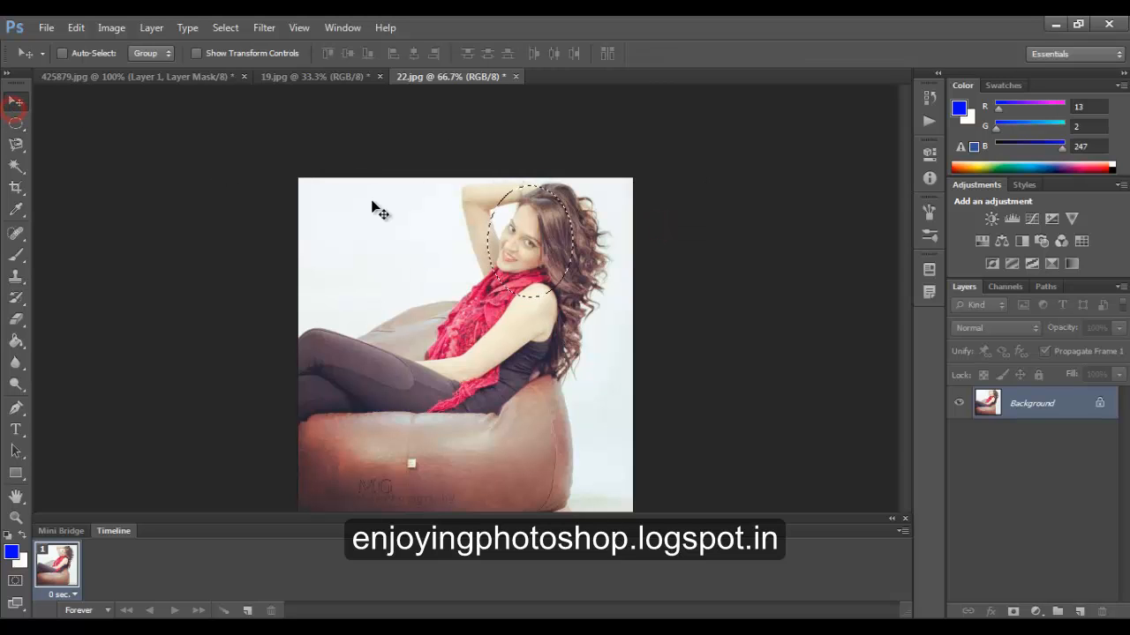
pyautogui.moveTo(525, 239); pyautogui.dragTo(313, 190)
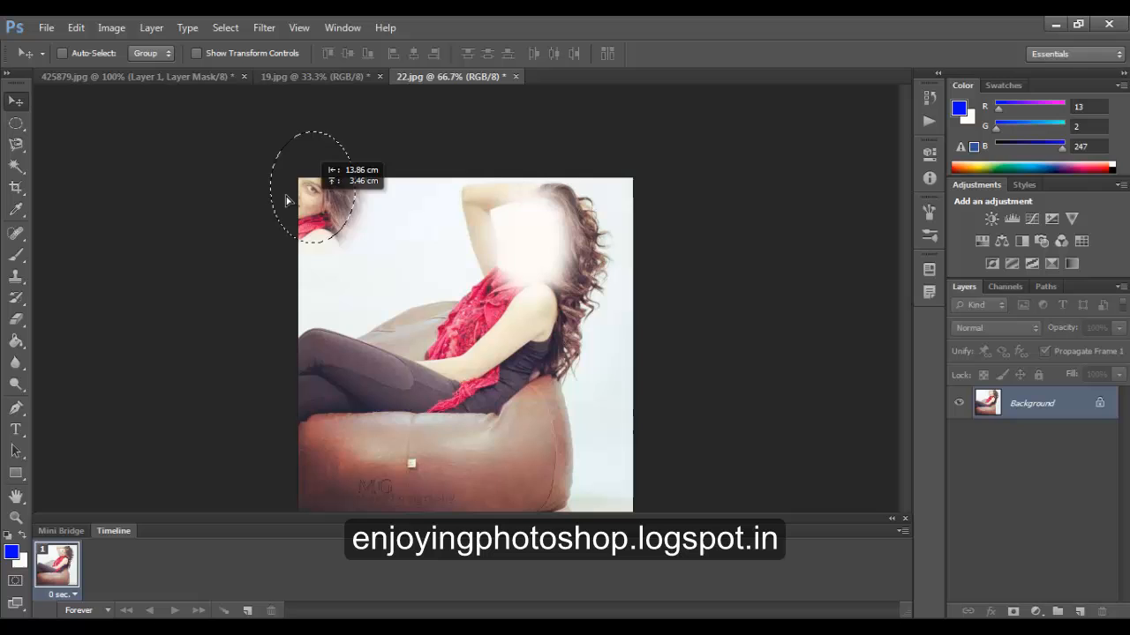
pyautogui.click(133, 76)
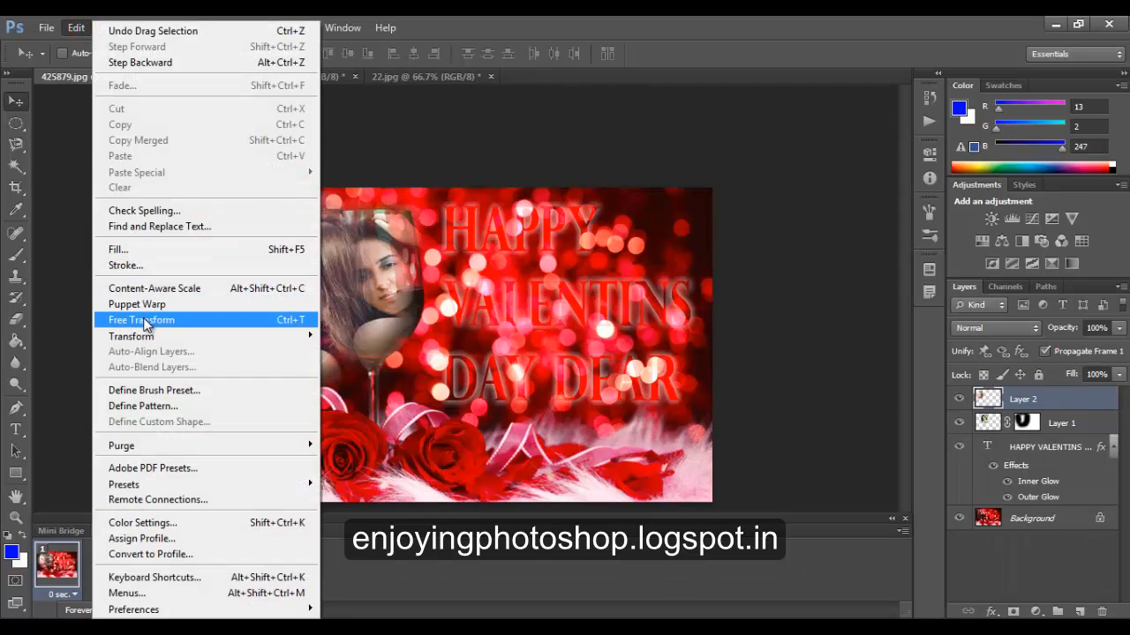
# Free Transform the second face to about 96% height and commit.
pyautogui.click(141, 319)
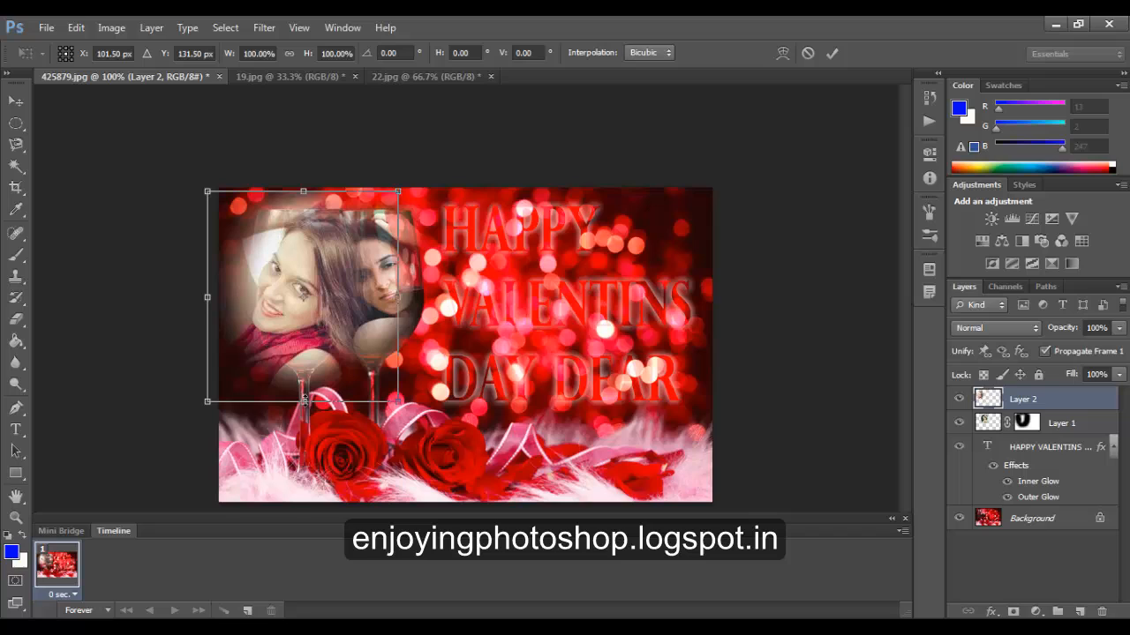
pyautogui.moveTo(303, 401); pyautogui.dragTo(303, 397)
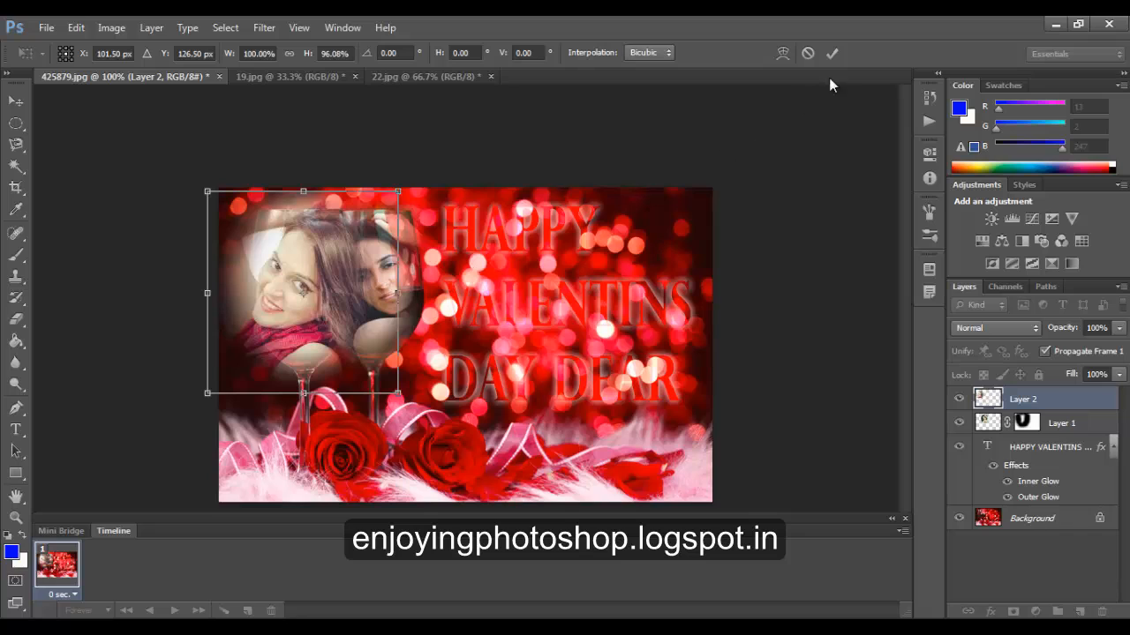
pyautogui.click(830, 53)
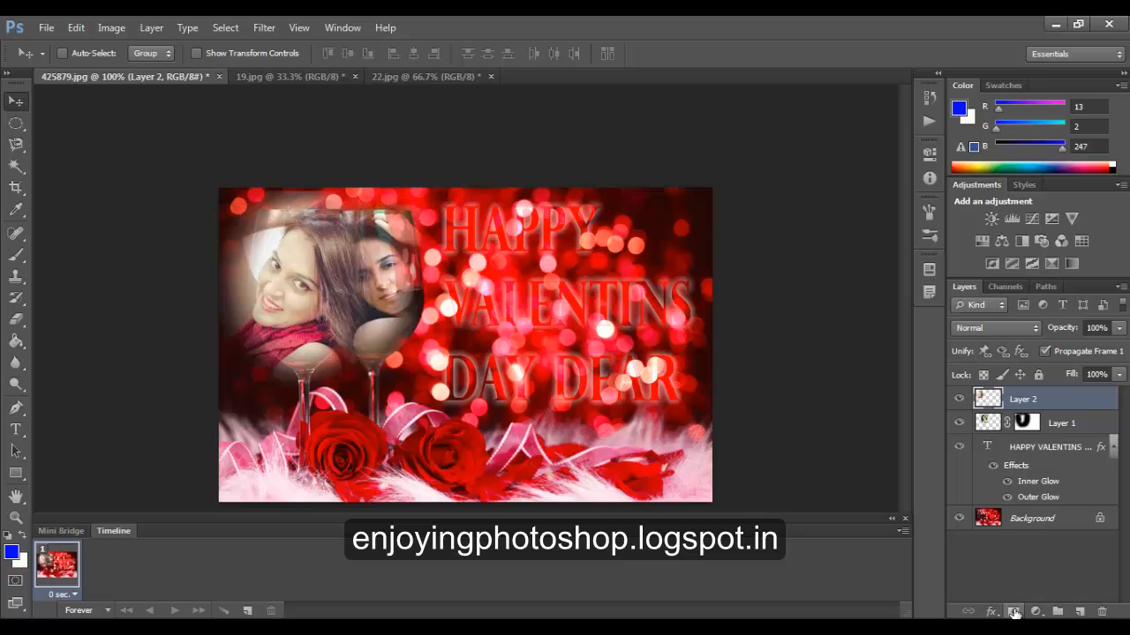
# Add a mask to Layer 2 and paint black over the face edges and the left glass stem.
pyautogui.click(1013, 611)
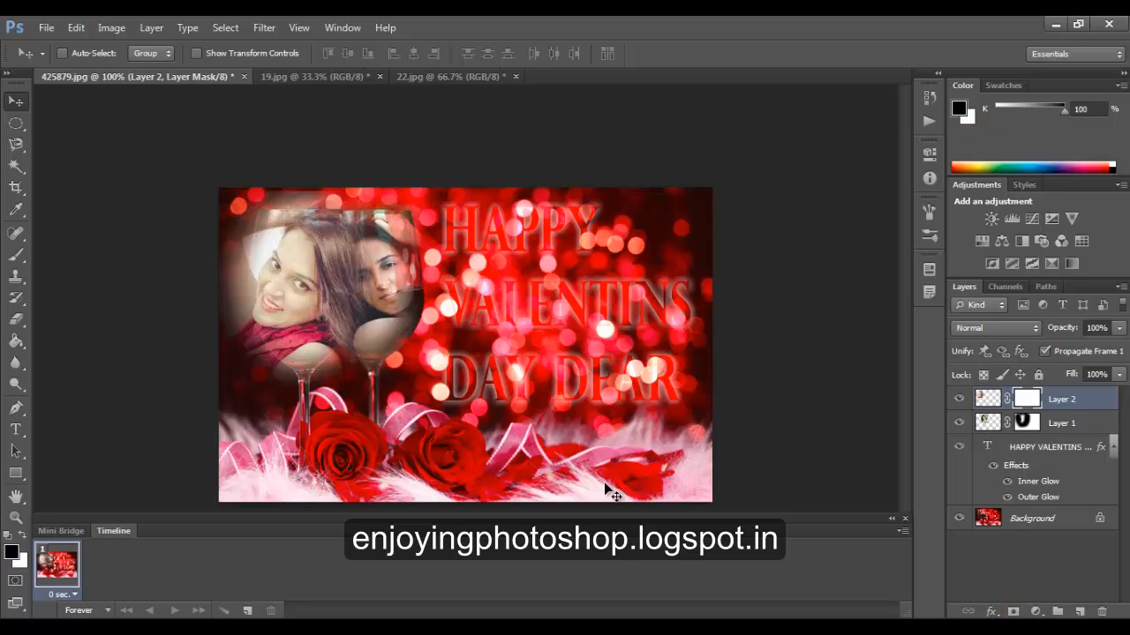
pyautogui.click(16, 256)
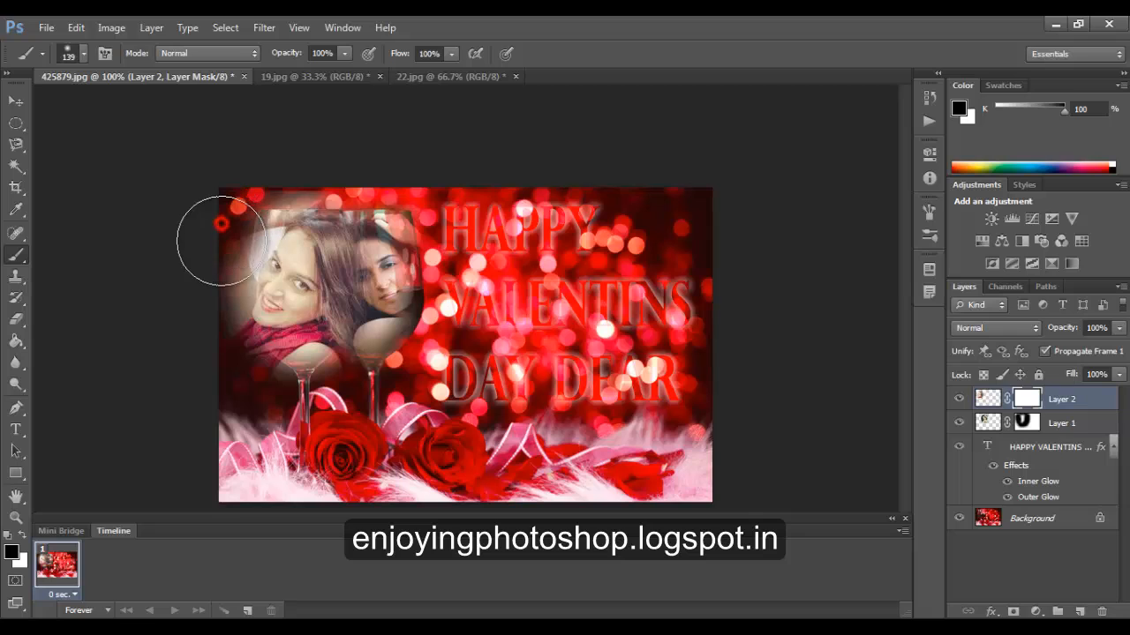
pyautogui.moveTo(221, 238); pyautogui.dragTo(232, 348)
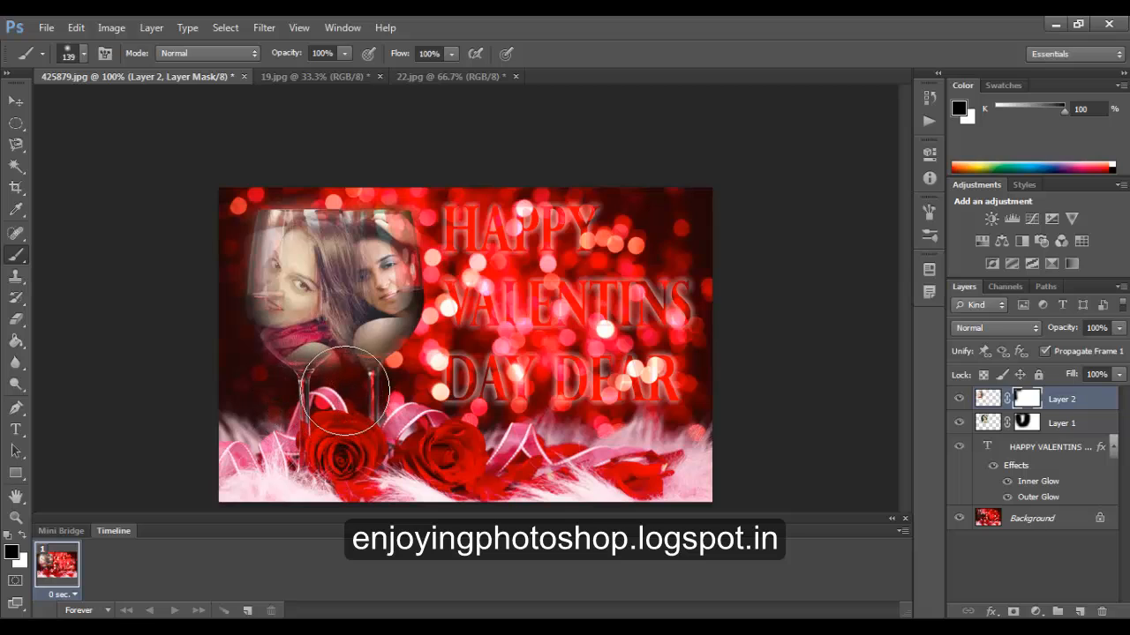
pyautogui.moveTo(344, 397); pyautogui.dragTo(578, 445)
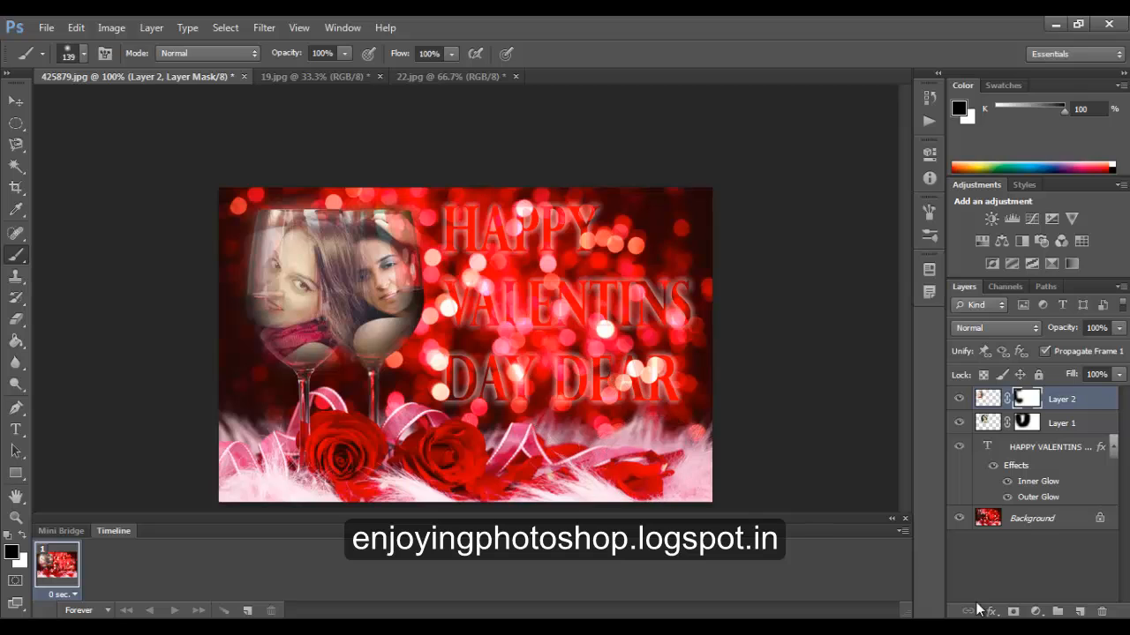
# Set Layer 2's Underlying Layer white slider to 252 in Blending Options, then select Layer 1.
pyautogui.click(992, 611)
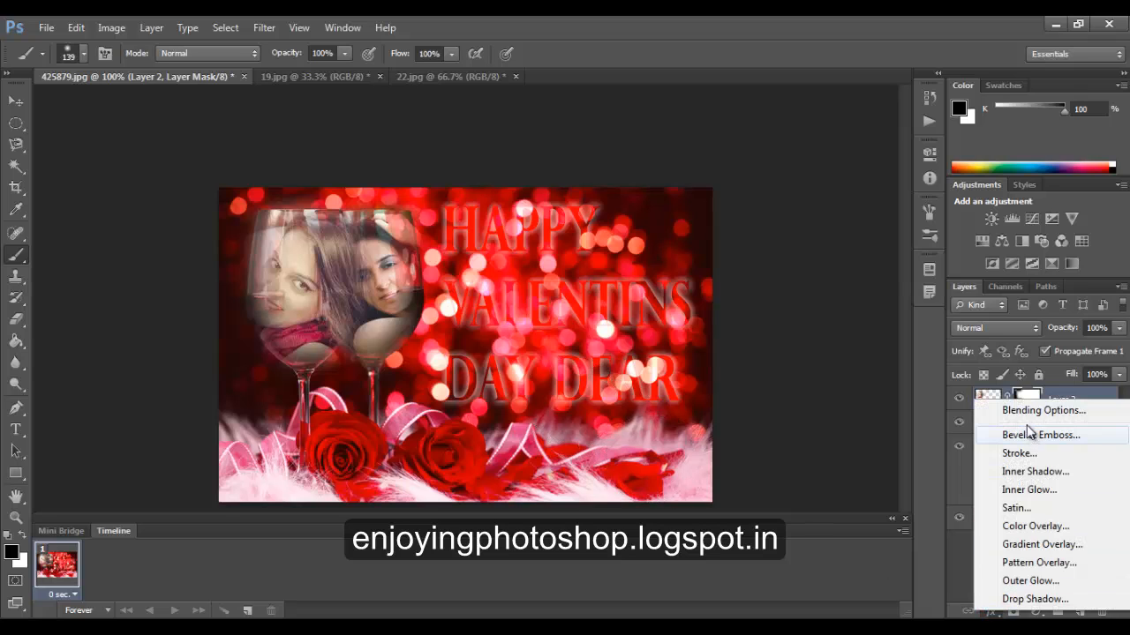
pyautogui.click(1042, 410)
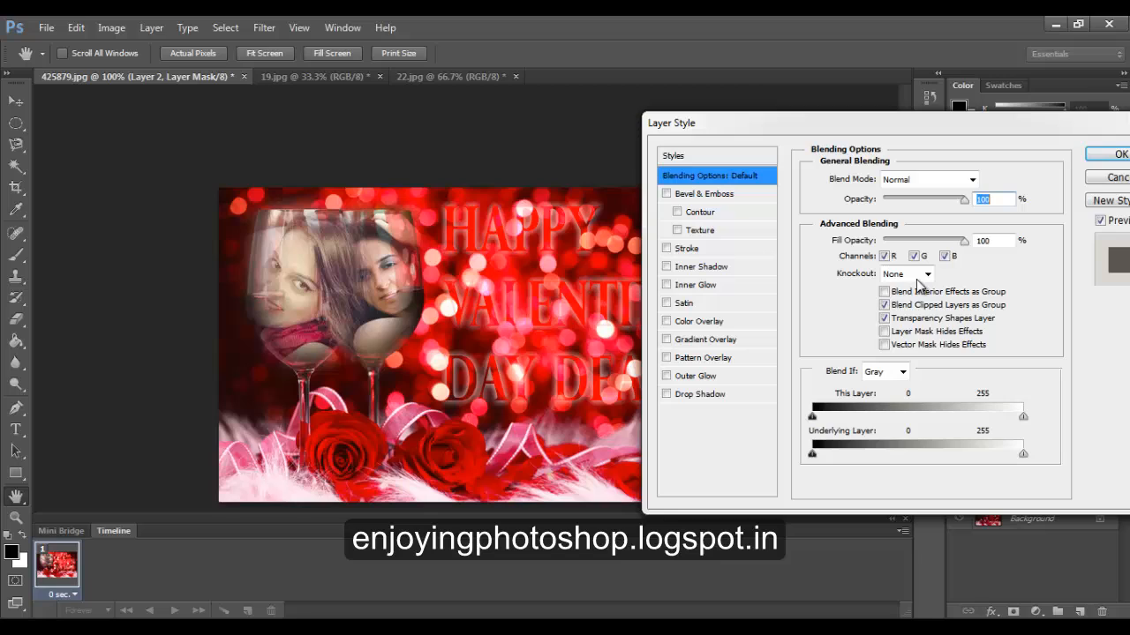
pyautogui.moveTo(998, 468)
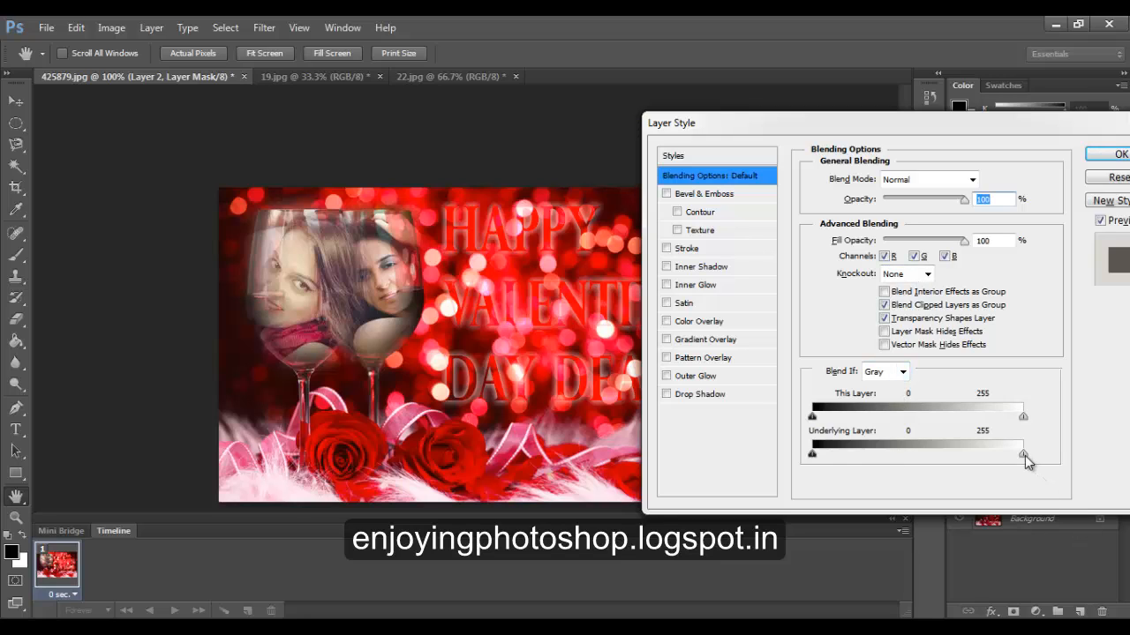
pyautogui.moveTo(1022, 454); pyautogui.dragTo(1024, 455)
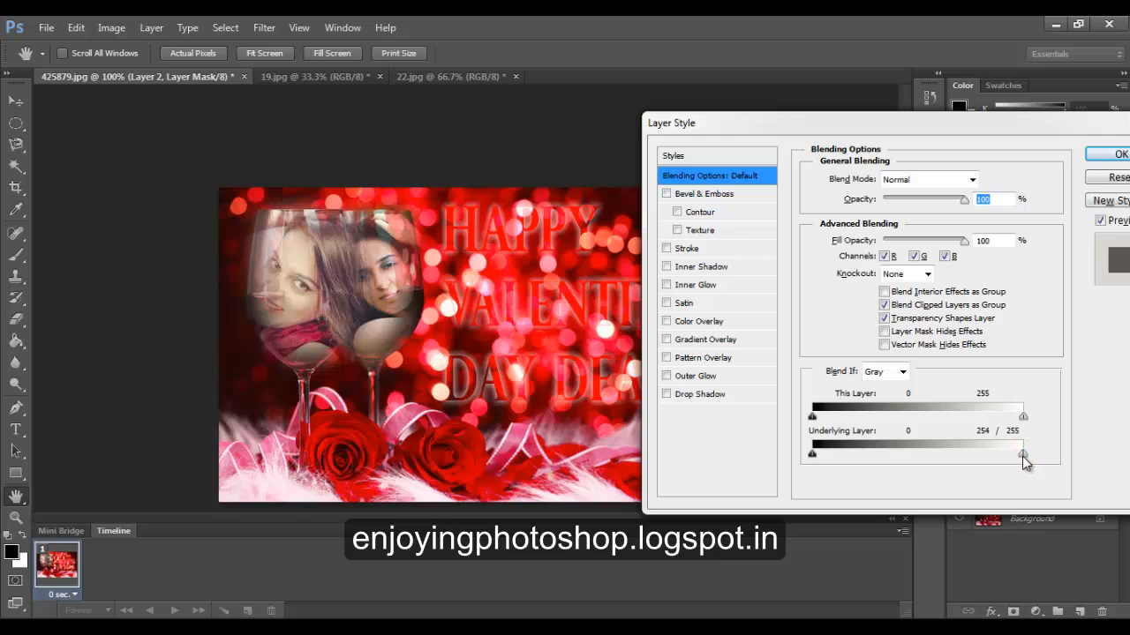
pyautogui.moveTo(1024, 455); pyautogui.dragTo(1022, 455)
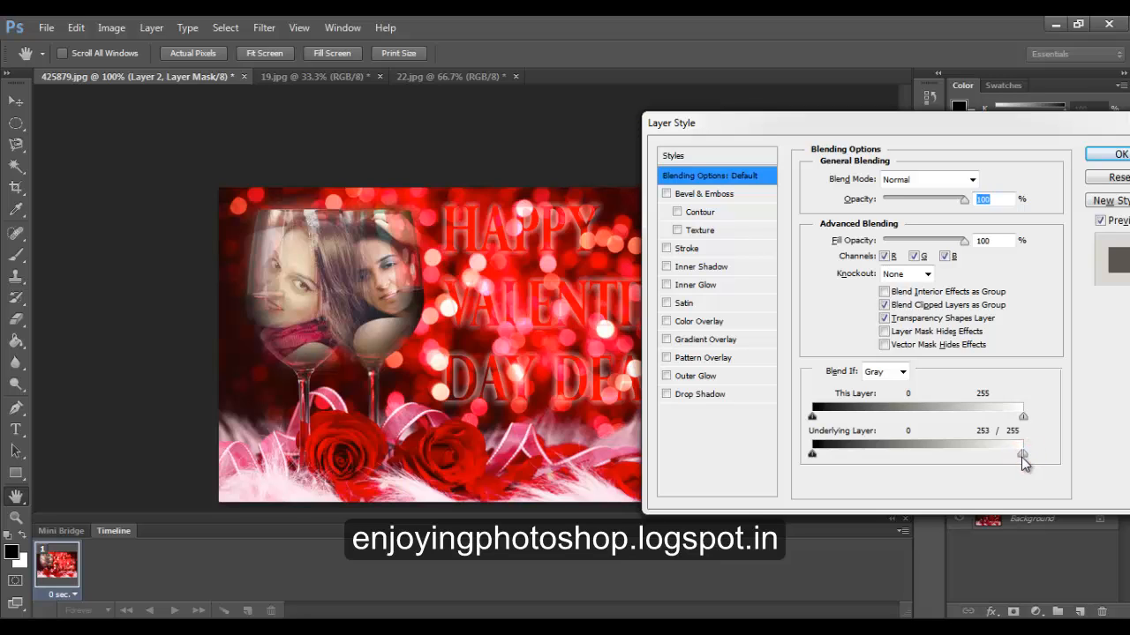
pyautogui.moveTo(1021, 453); pyautogui.dragTo(1020, 453)
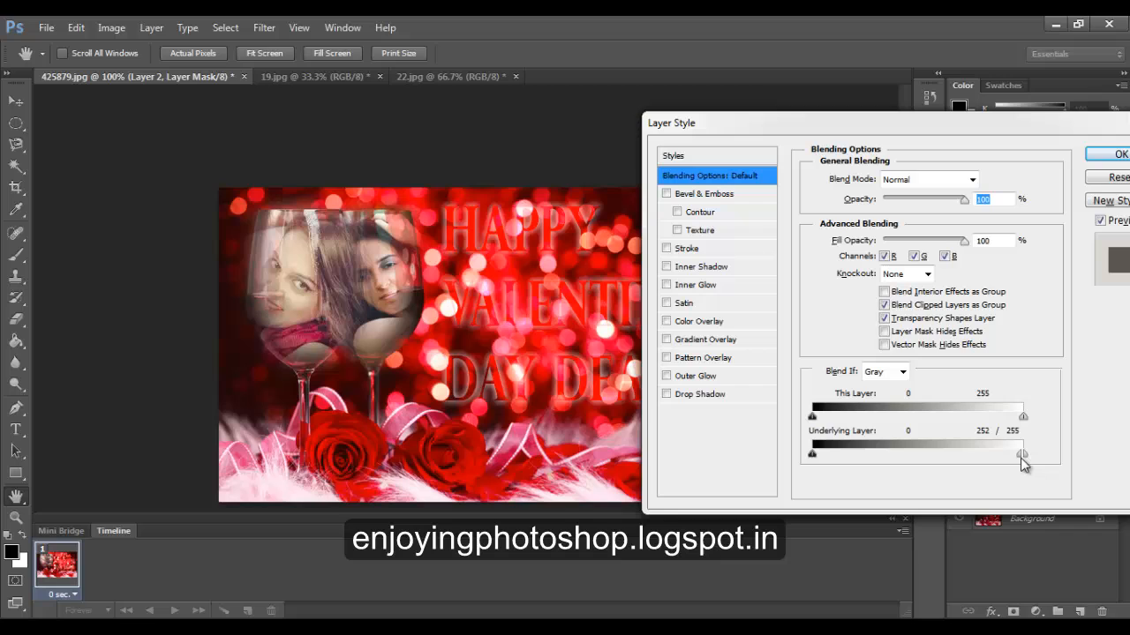
pyautogui.click(1119, 154)
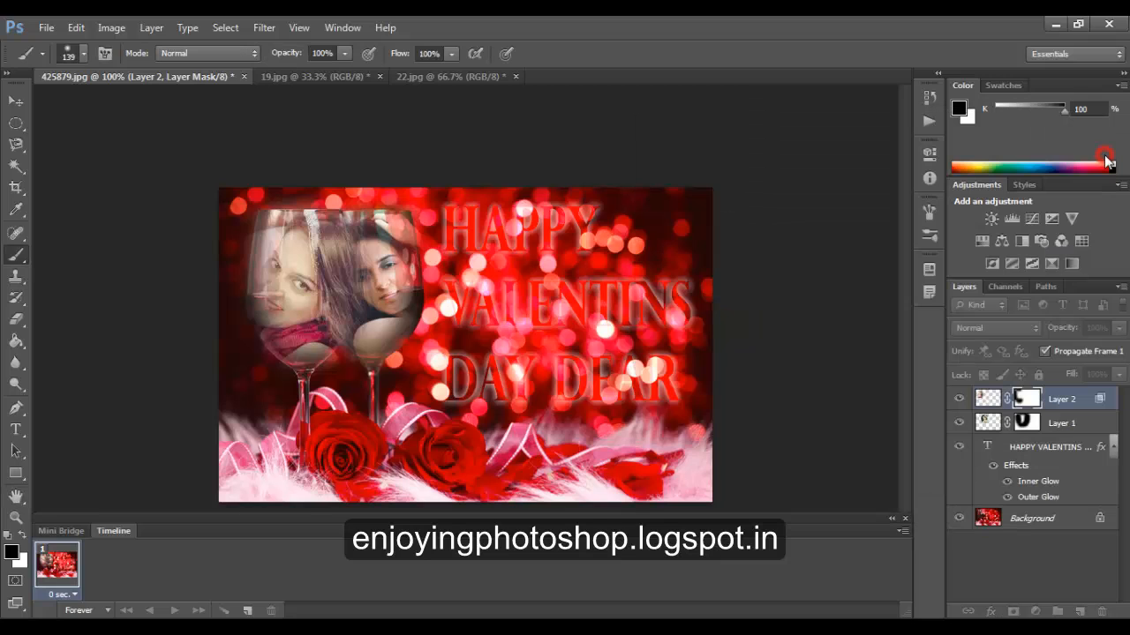
pyautogui.click(1061, 423)
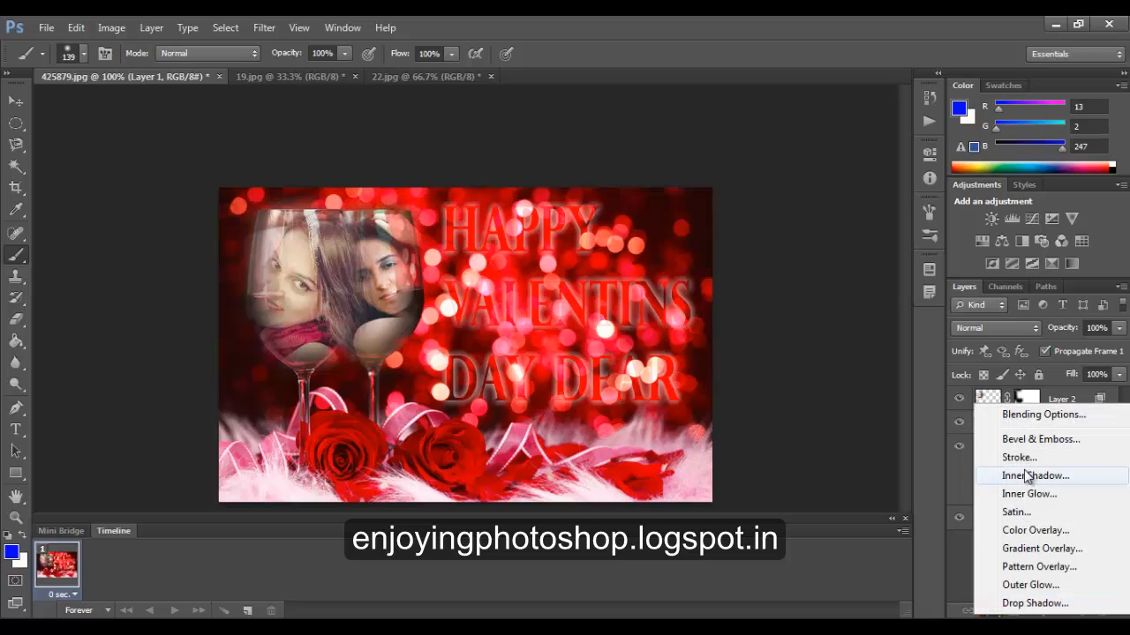
# Set Layer 1's Underlying Layer white slider to 254 in Blending Options.
pyautogui.click(1043, 414)
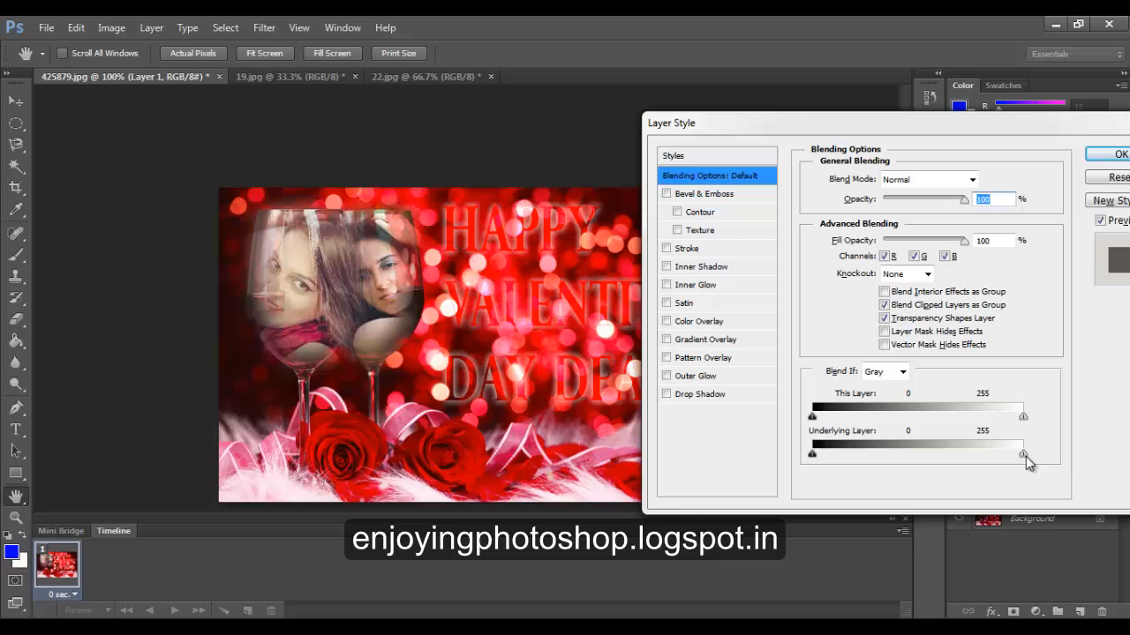
pyautogui.moveTo(1023, 454); pyautogui.dragTo(1021, 455)
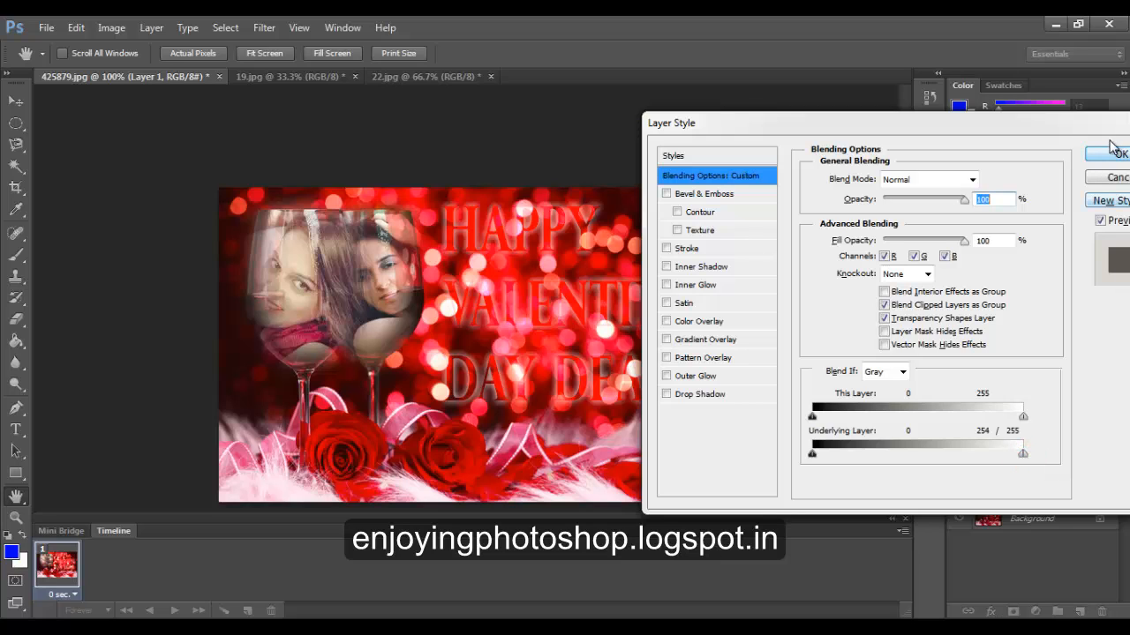
pyautogui.click(1120, 154)
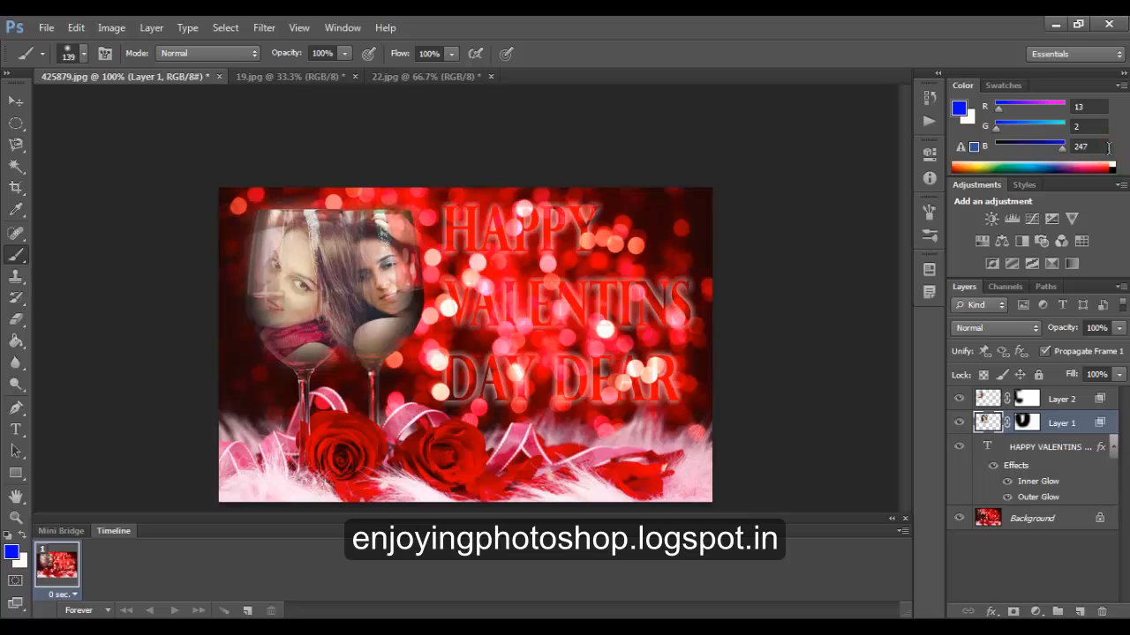